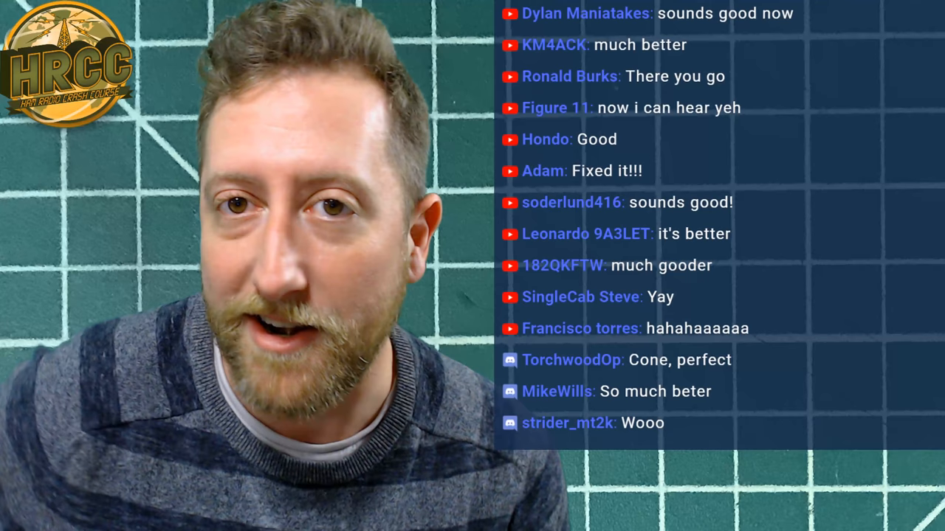
# Show the Troll Pub's three customer reviews through the Reviews link.
pyautogui.scroll(-3)
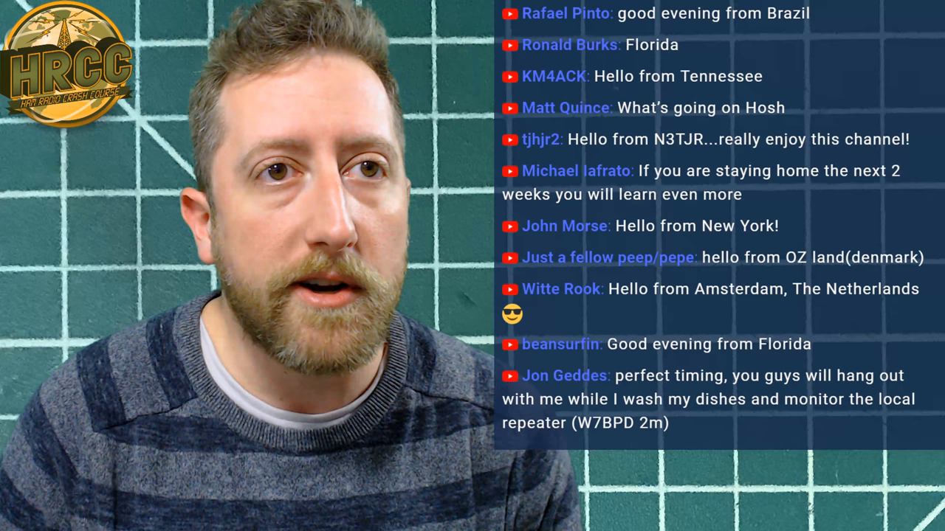
pyautogui.scroll(-3)
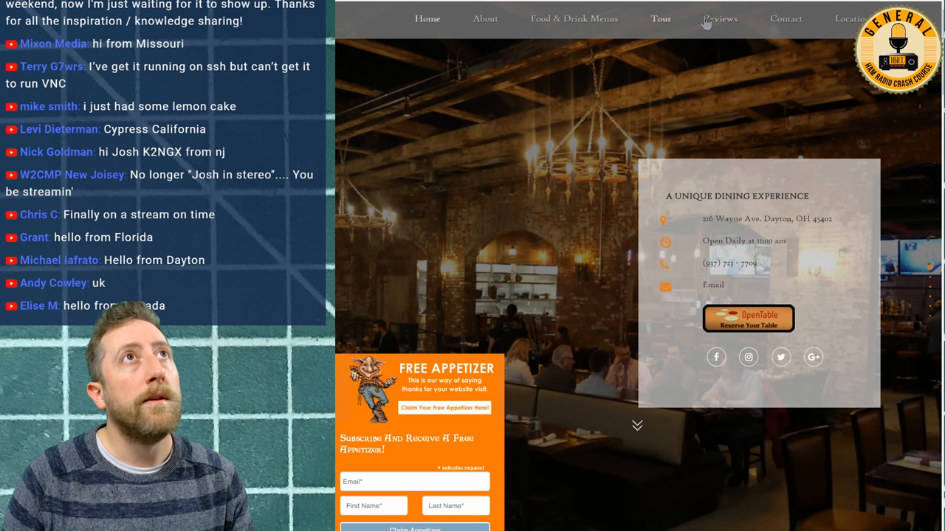
pyautogui.click(719, 19)
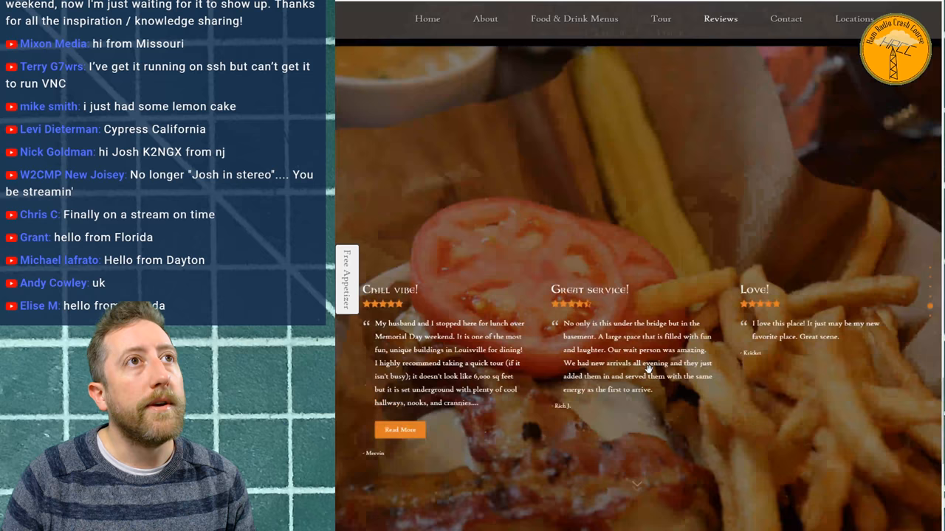
pyautogui.click(660, 18)
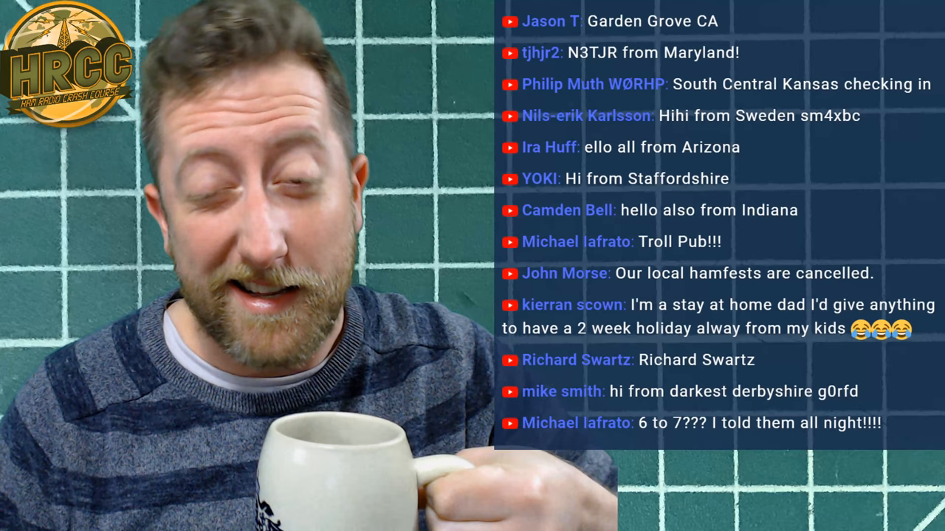
pyautogui.scroll(-3)
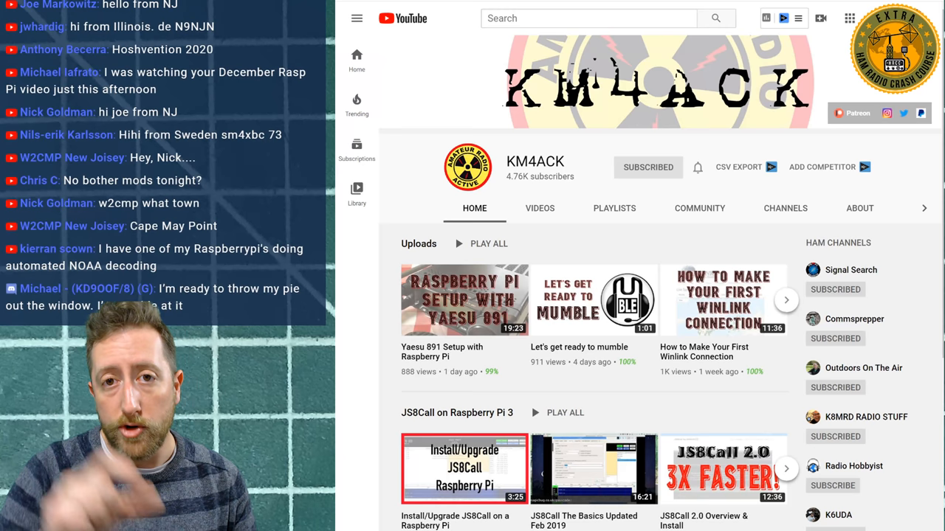
# Scroll the KM4ACK channel page down to the JS8Call on Raspberry Pi 3 playlist.
pyautogui.scroll(-3)
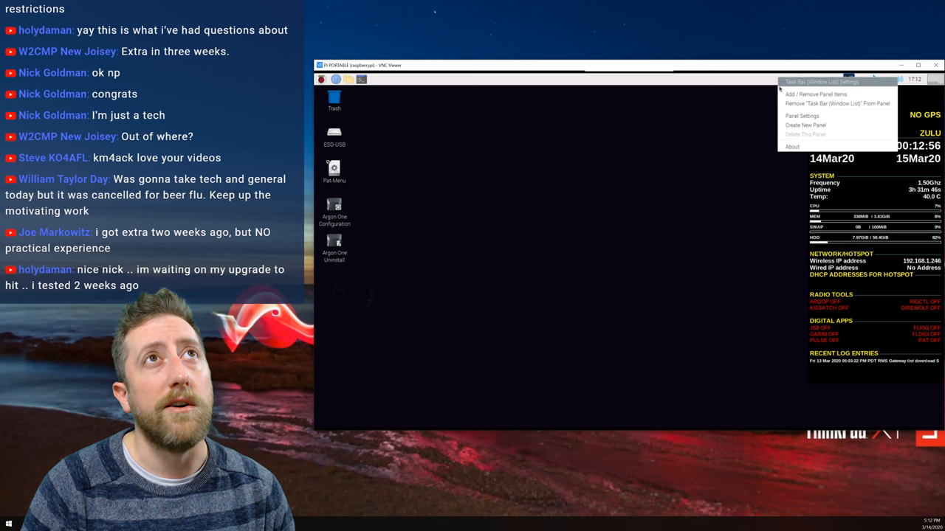
# Open the taskbar's Panel Settings and view the Panel Applets list.
pyautogui.click(822, 93)
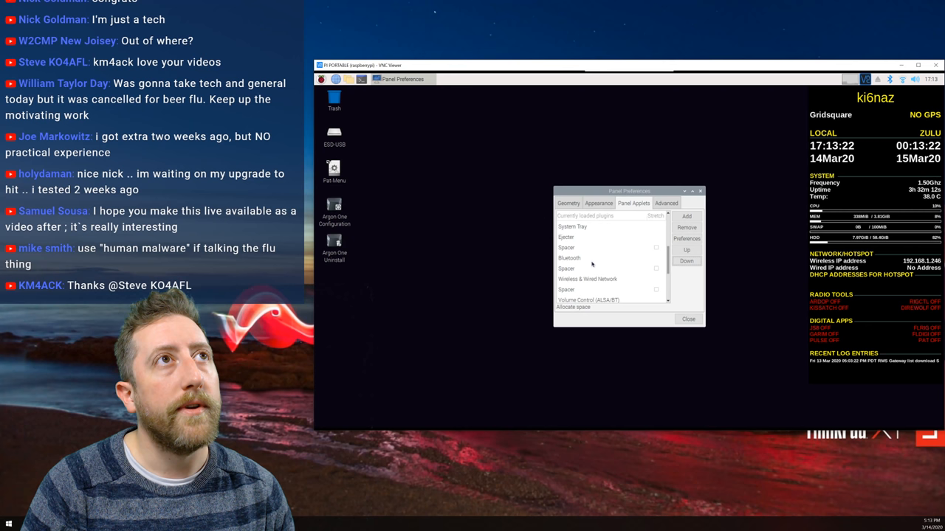
pyautogui.click(687, 319)
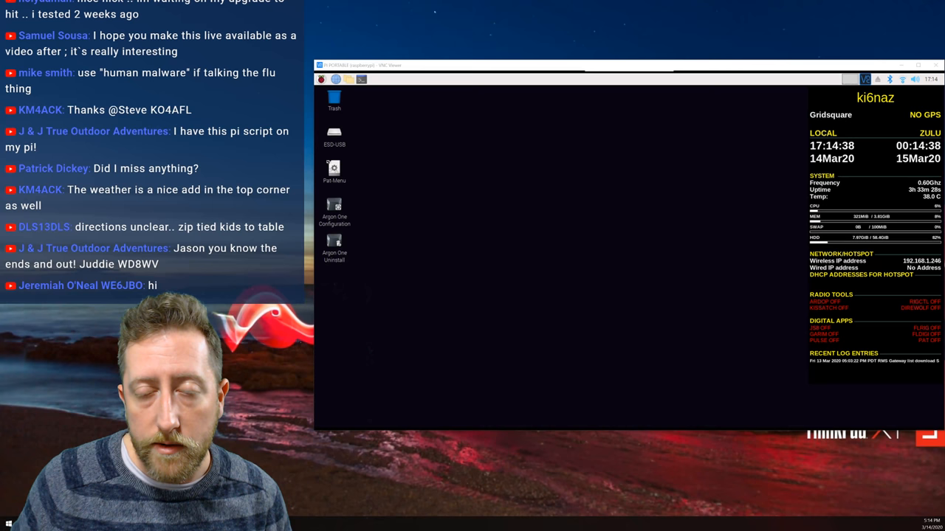
# Launch FLRig and connect the IC-7300 on /dev/ttyUSB0 at 115200 baud.
pyautogui.click(323, 79)
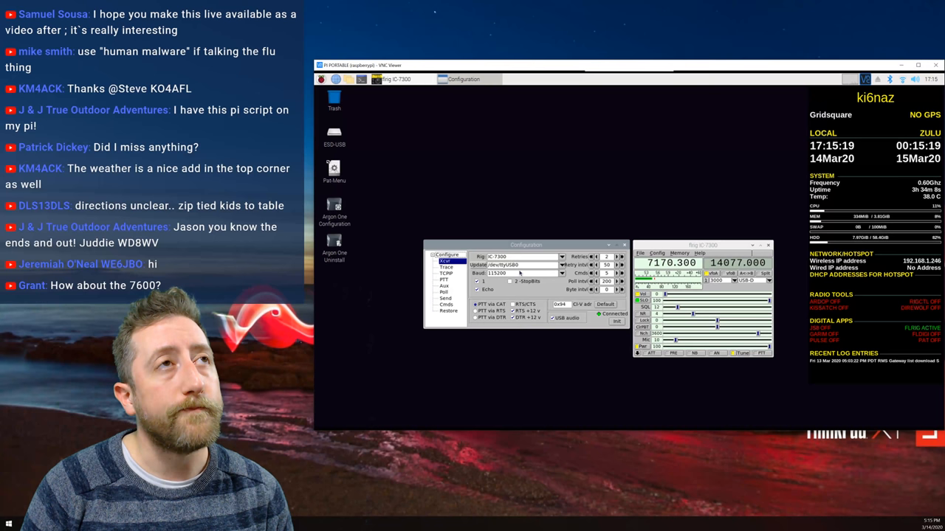
pyautogui.click(561, 256)
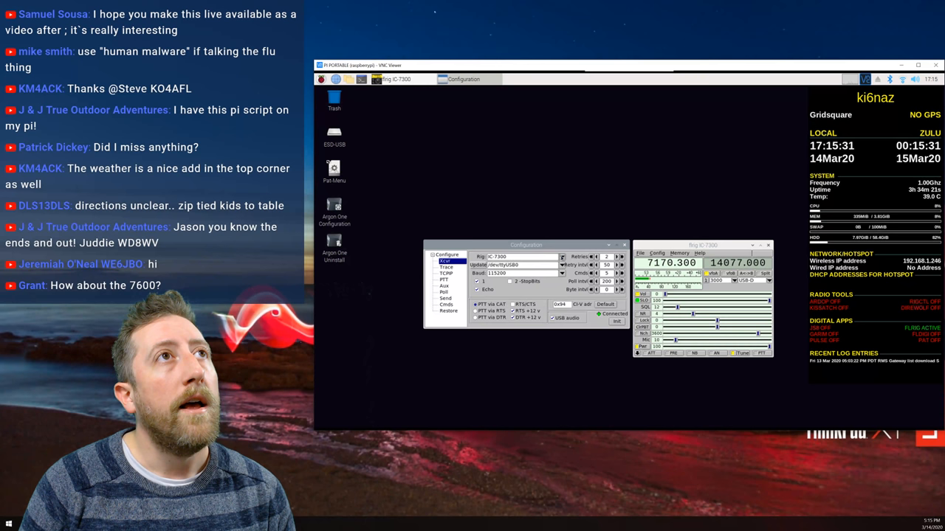
pyautogui.click(561, 265)
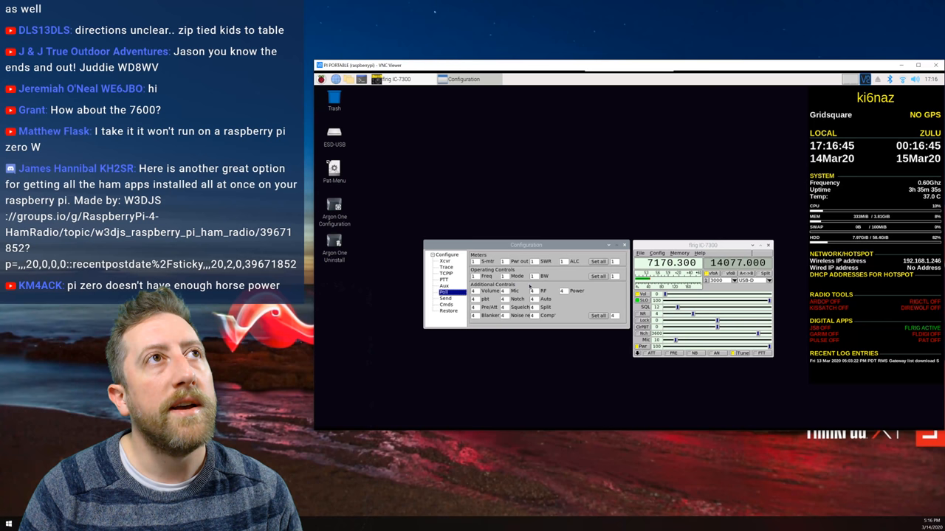
# Select Poll in FLRig's configuration tree to view the meter and control polling intervals.
pyautogui.click(624, 244)
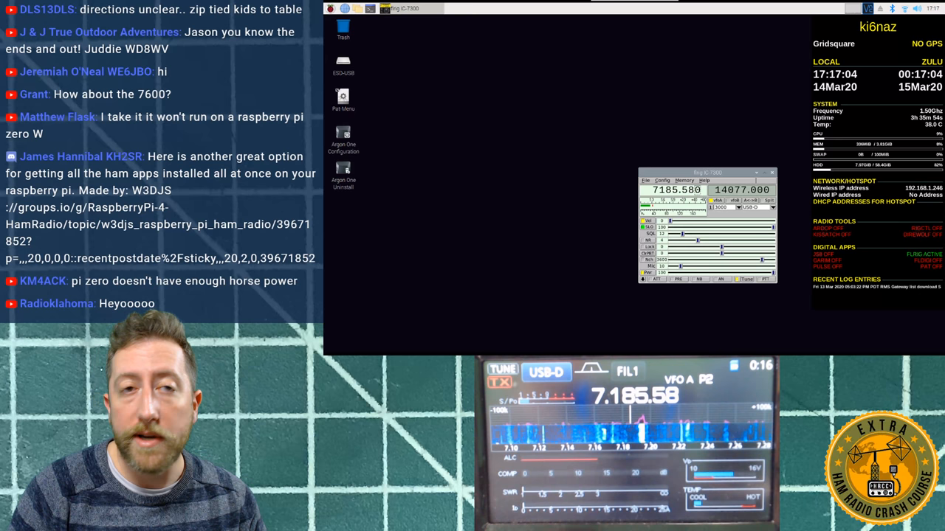
# Launch FLDigi from the Pi menu and open its Configure menu.
pyautogui.click(324, 12)
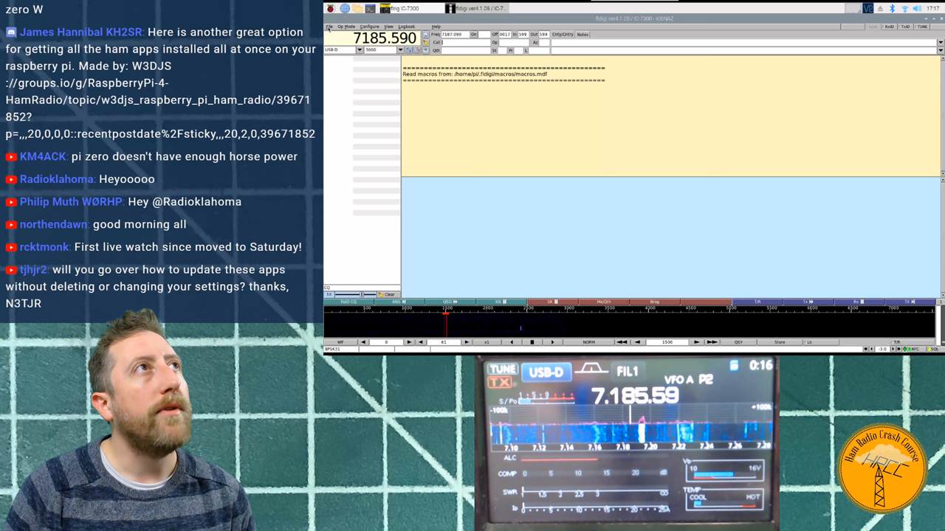
pyautogui.click(375, 28)
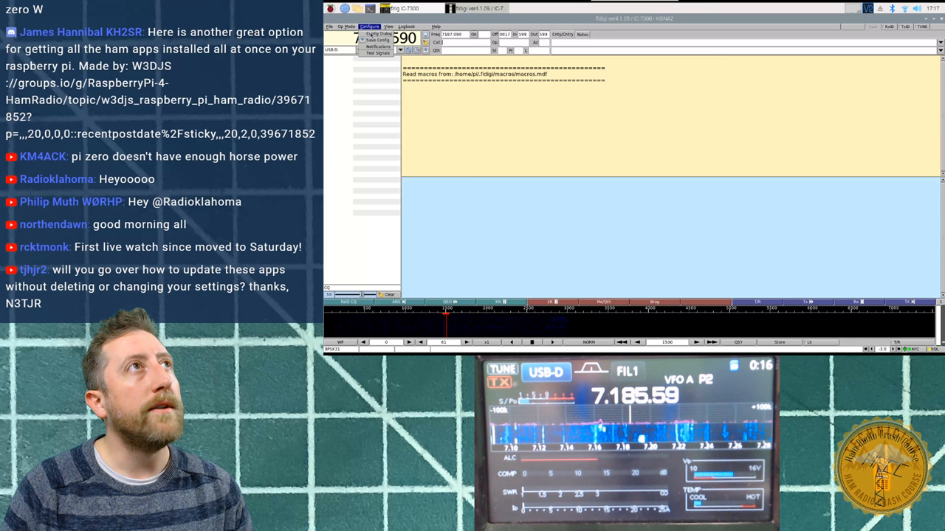
# Open FLDigi's Config Dialog to review Operator-Station details: Hexbeam antenna, Los Angeles, California.
pyautogui.click(365, 26)
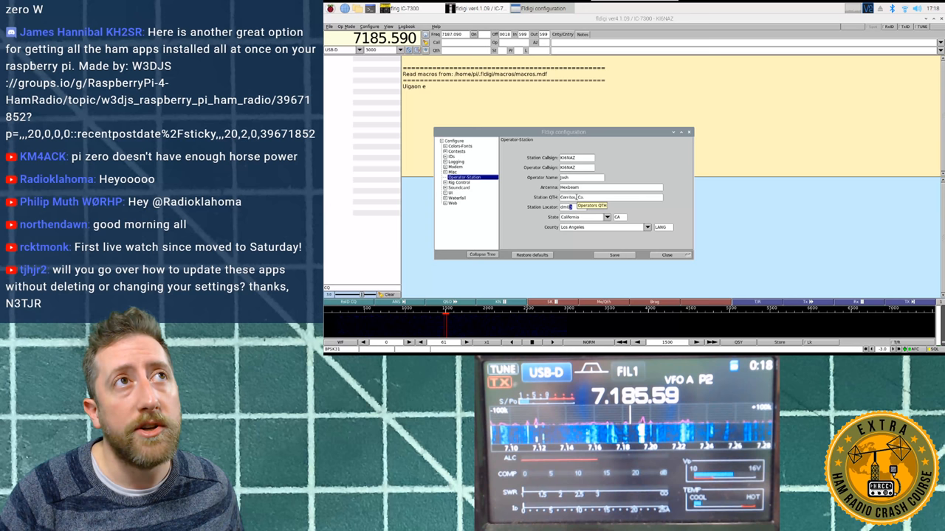
pyautogui.click(463, 182)
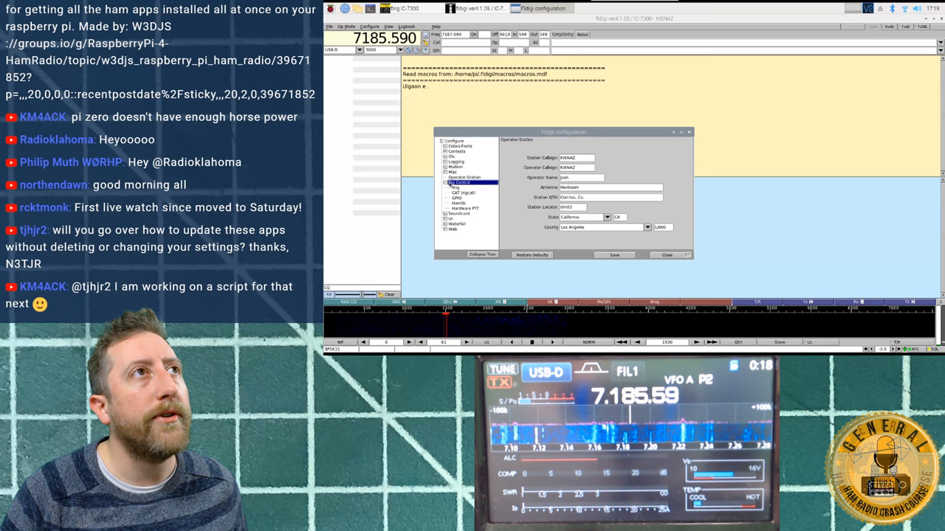
# Show the Rig Control flrig page with xmlrpc control on 127.0.0.1 port 12345.
pyautogui.click(452, 182)
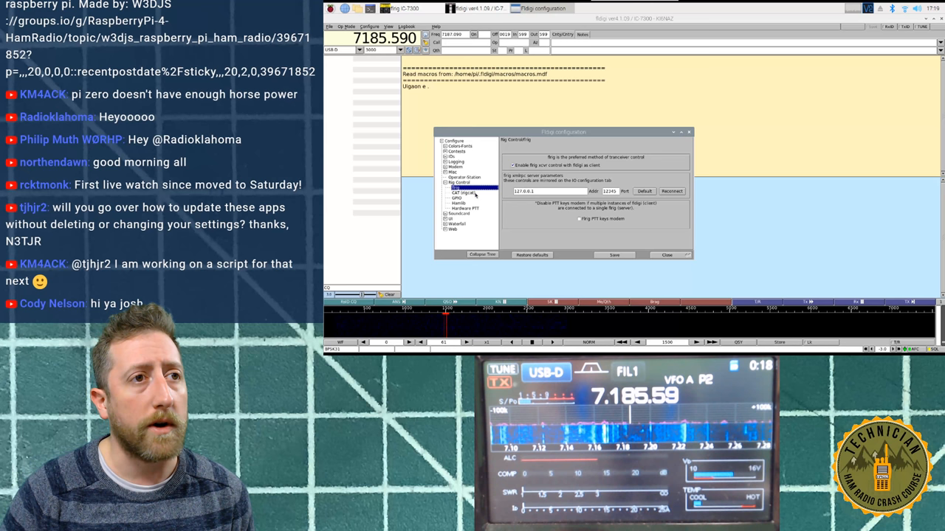
# Browse the CAT rigcat, GPIO and Hardware PTT pages, then expand Soundcard.
pyautogui.click(458, 192)
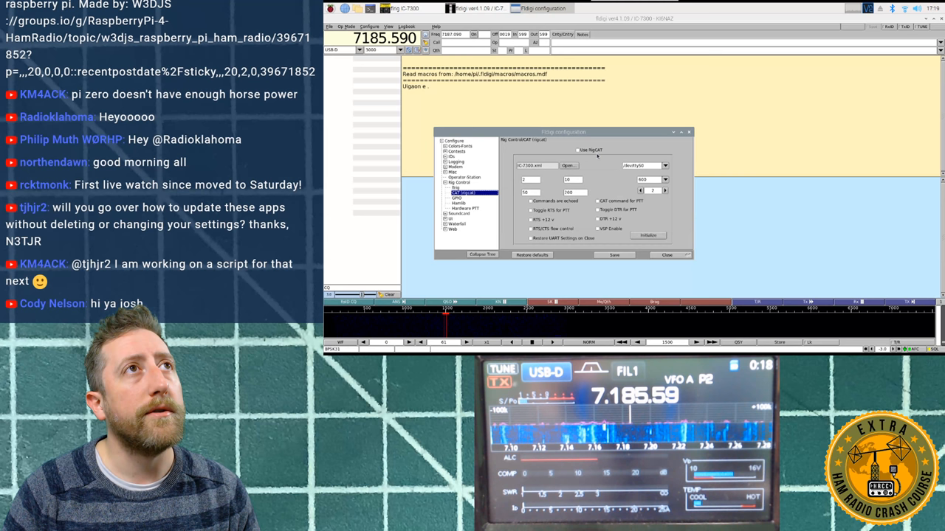
pyautogui.click(454, 198)
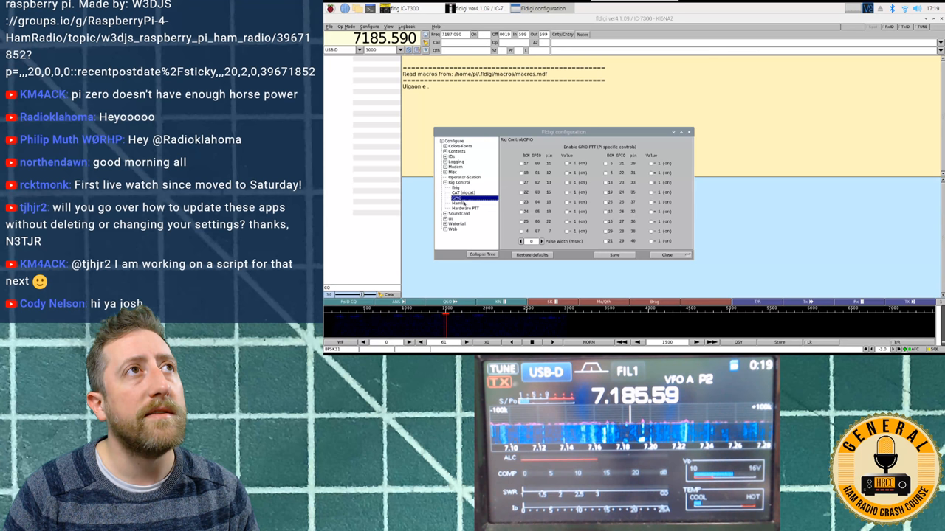
pyautogui.click(465, 208)
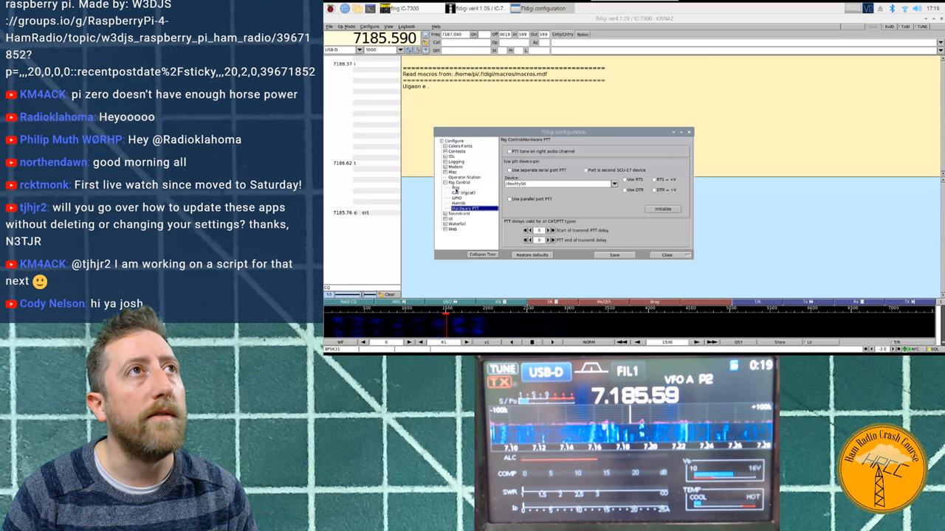
pyautogui.click(449, 212)
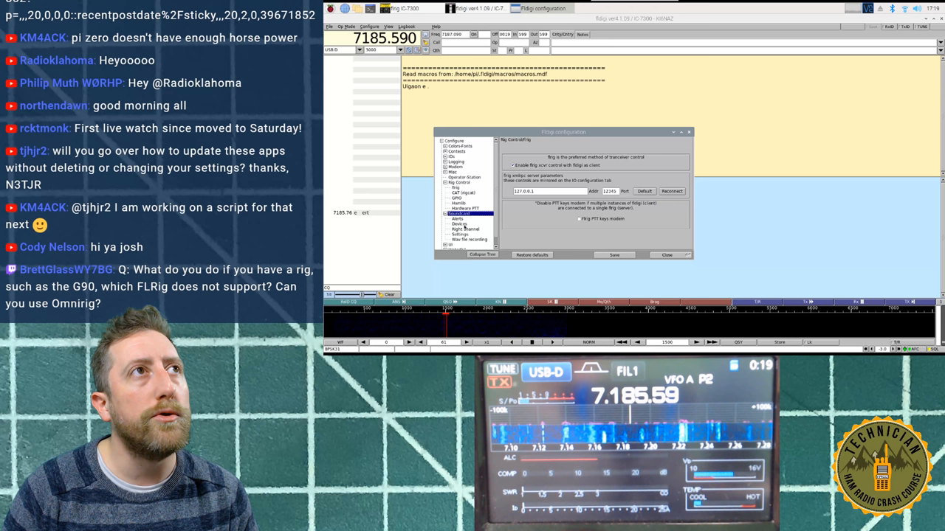
# Review the PortAudio USB Audio CODEC soundcard devices, then close FLDigi's configuration.
pyautogui.click(452, 224)
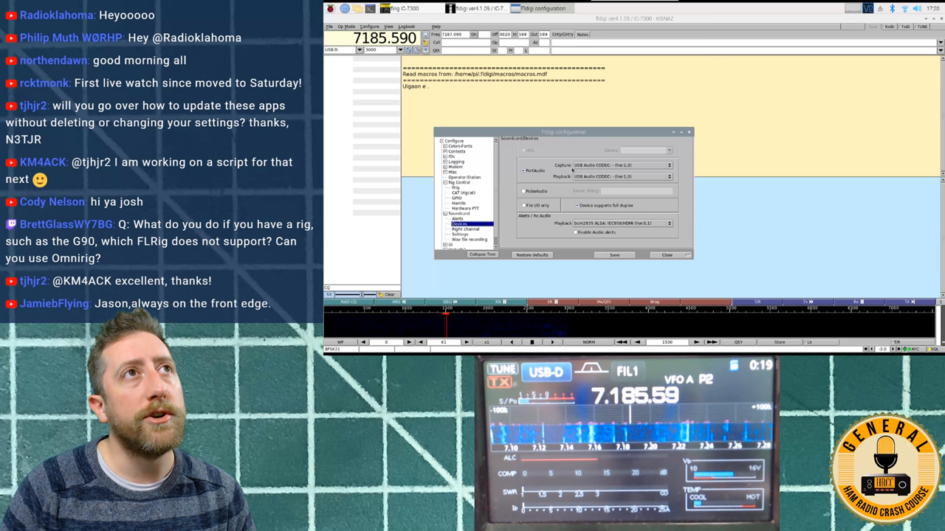
pyautogui.click(665, 164)
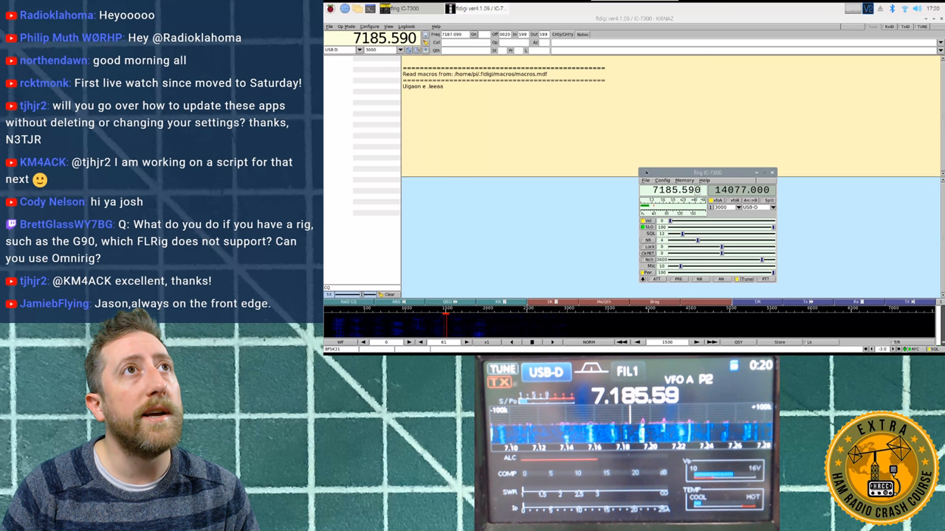
# Retune the IC-7300 to about 7188.47 with FLDigi following through FLRig.
pyautogui.moveTo(707, 172); pyautogui.dragTo(449, 124)
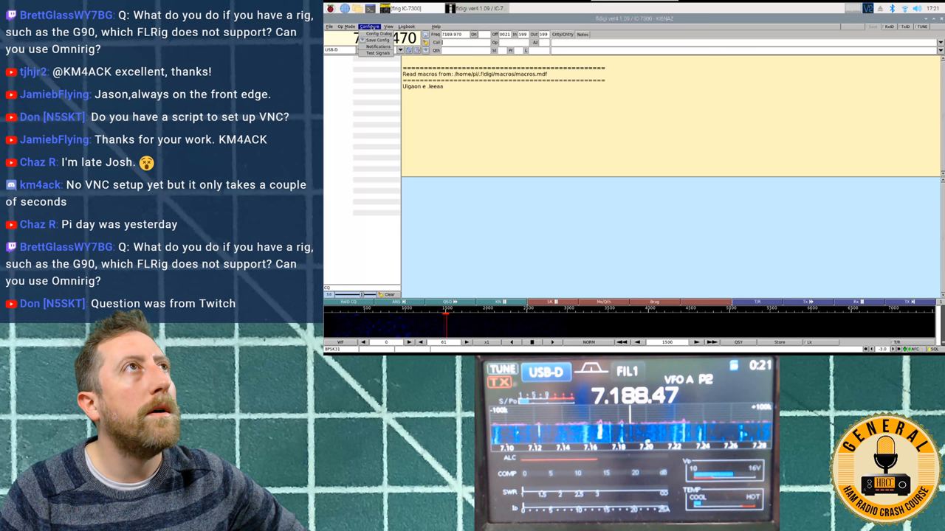
# With FLDigi tuned to 7040.700, choose File > Exit to quit.
pyautogui.click(347, 26)
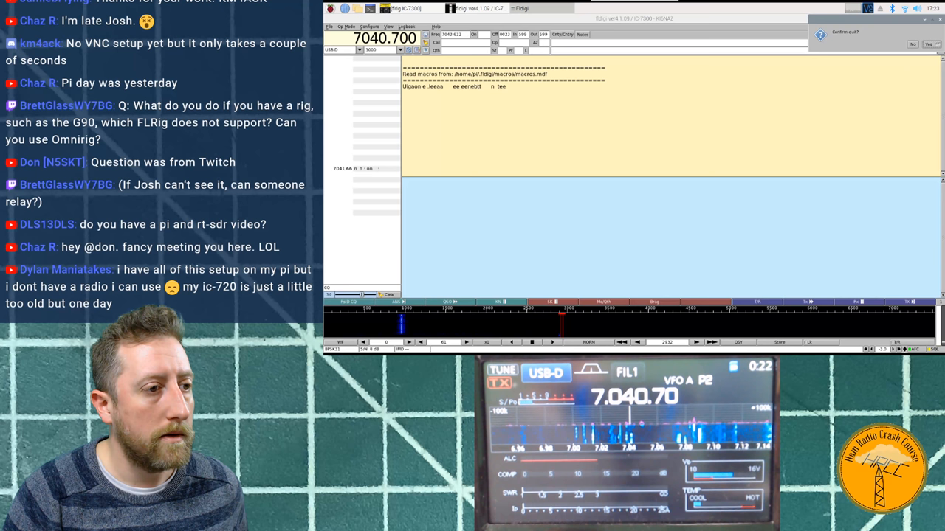
# Confirm quitting FLDigi and restore the FLRig window showing VFO A 7040.700.
pyautogui.click(930, 43)
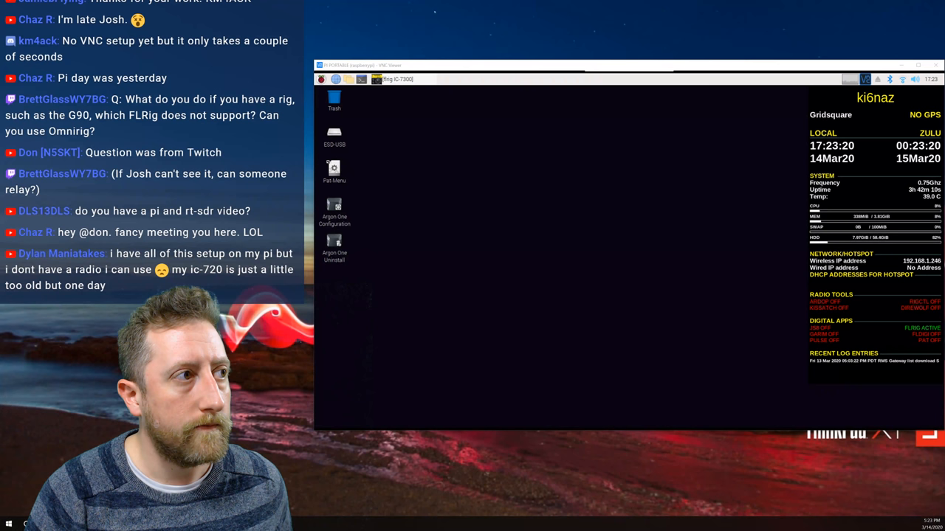
pyautogui.click(322, 79)
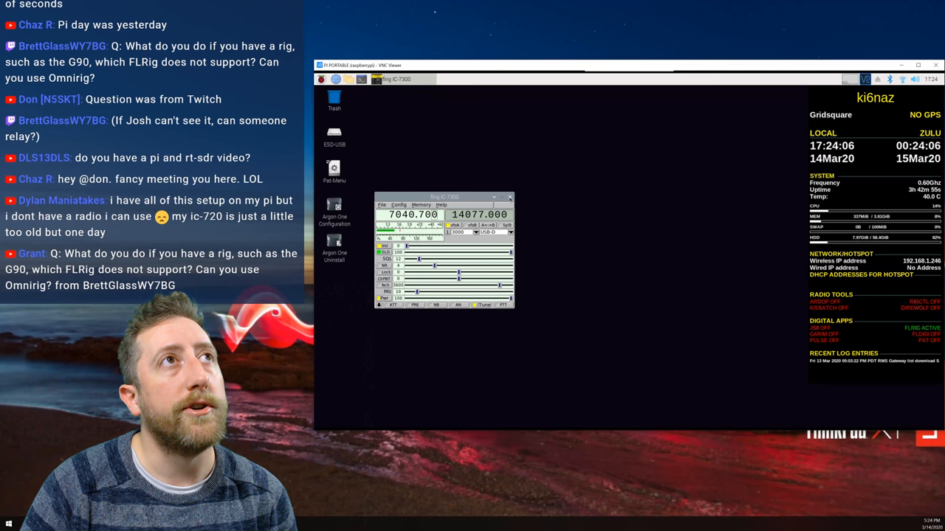
# Open the Pi menu's Sound & Video list showing JS8Call, VLC and WSJT-X.
pyautogui.click(509, 198)
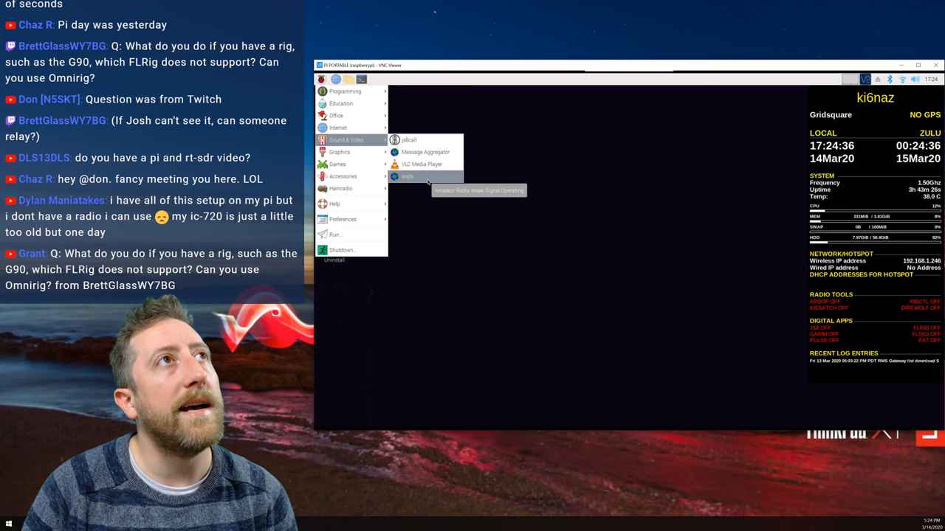
# Launch WSJT-X and view its General settings with callsign KI6NAZ and grid DM03.
pyautogui.click(510, 262)
pyautogui.write('KI6NAZ')
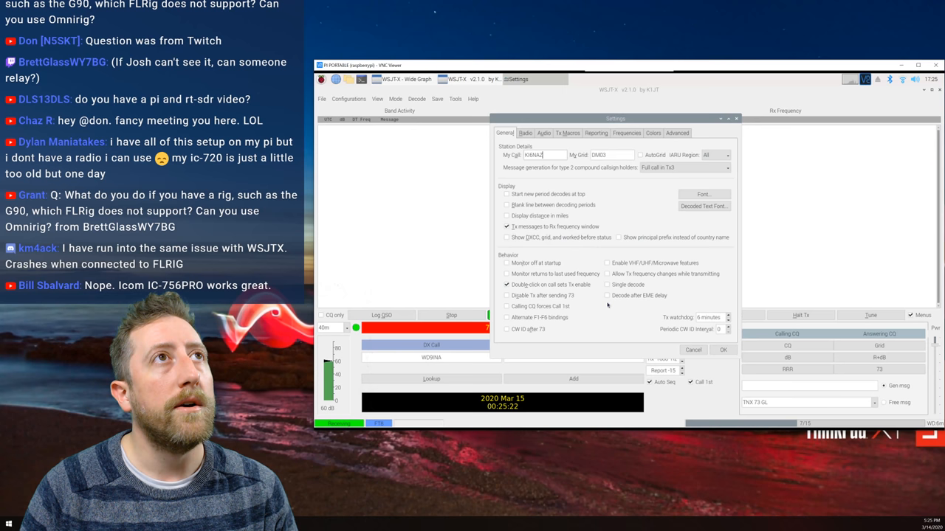
# Set WSJT-X's rig to Icom IC-7300 on /dev/ttyUSB0 at 115200 baud with CAT PTT.
pyautogui.click(524, 133)
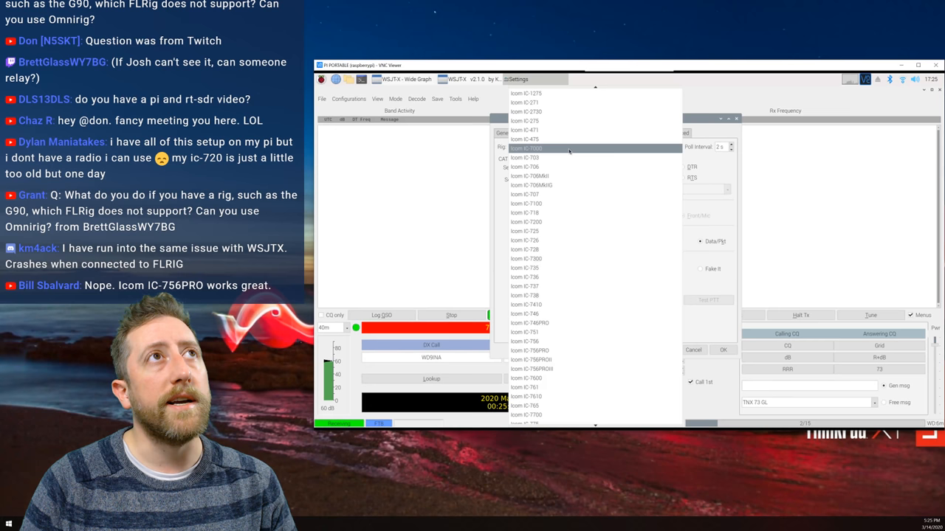
pyautogui.click(526, 148)
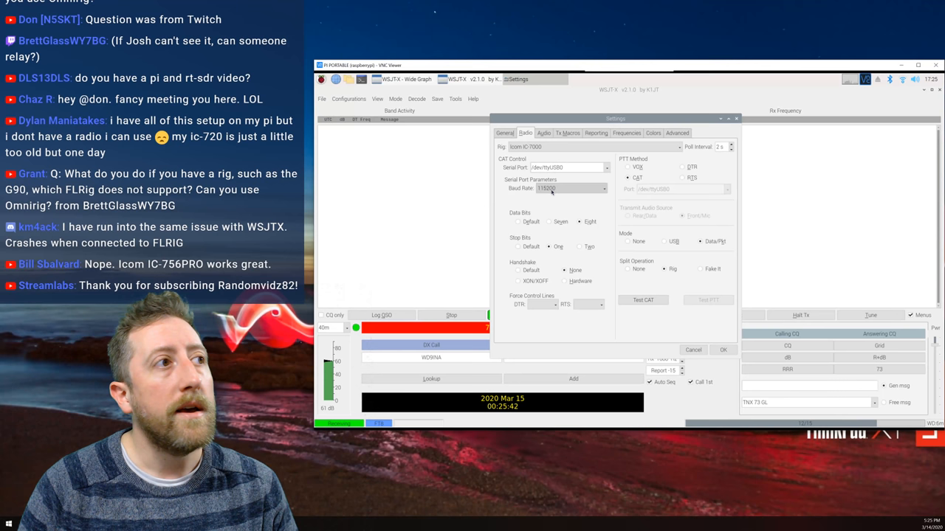
pyautogui.moveTo(553, 191)
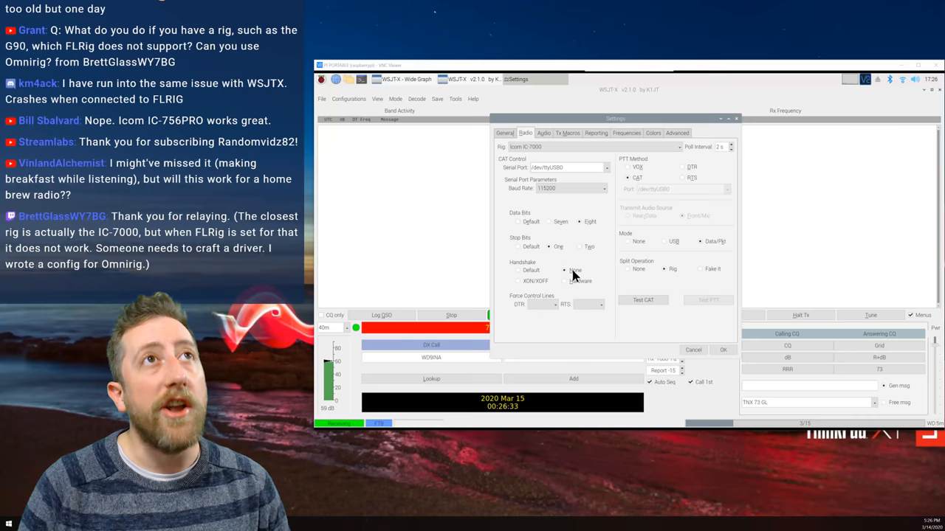
pyautogui.click(700, 241)
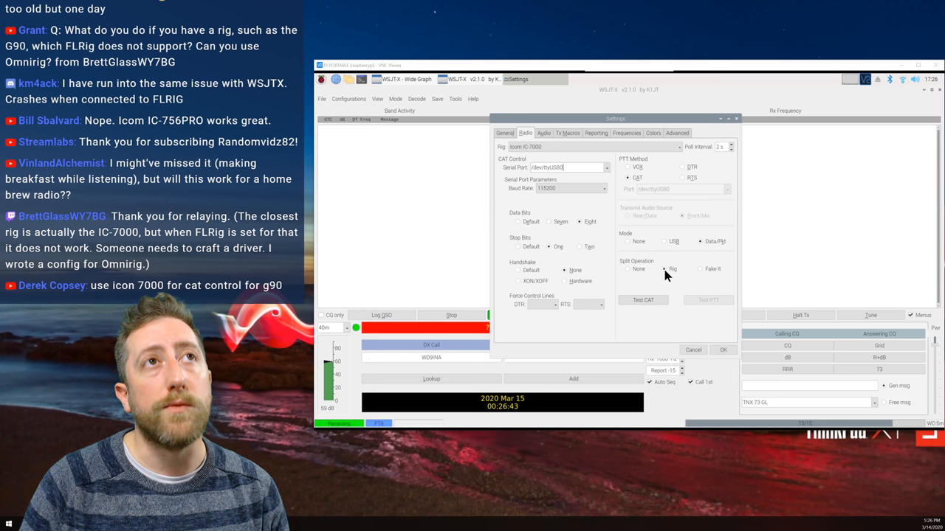
pyautogui.click(664, 269)
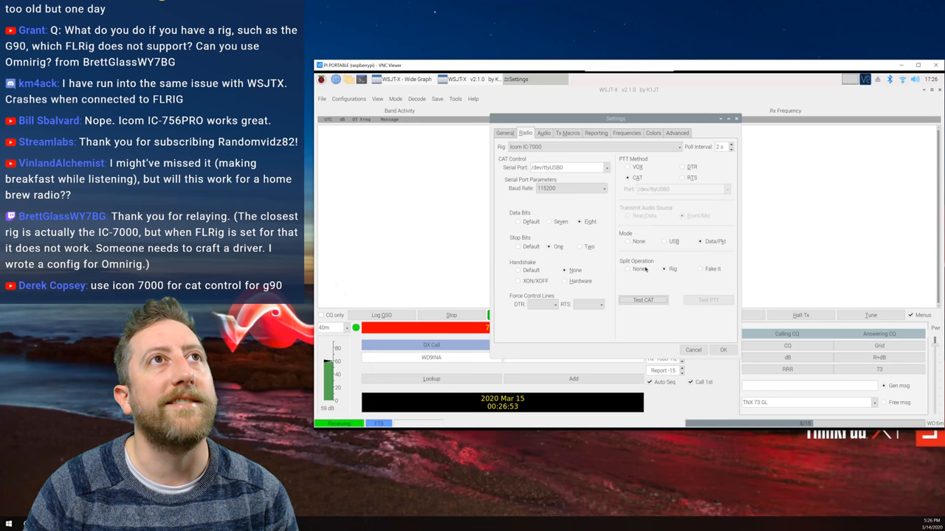
pyautogui.click(723, 350)
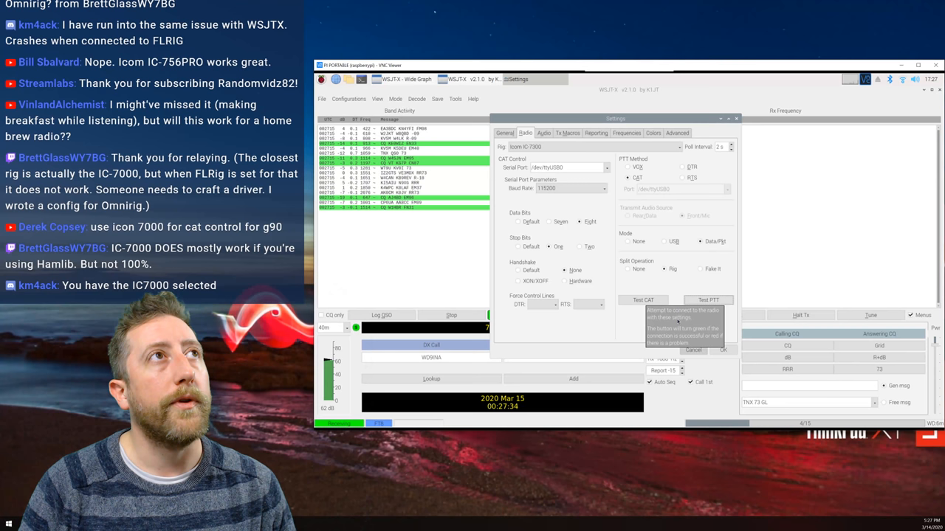
# Close WSJT-X Settings with OK and bring up the KM4ACK YouTube channel.
pyautogui.click(723, 350)
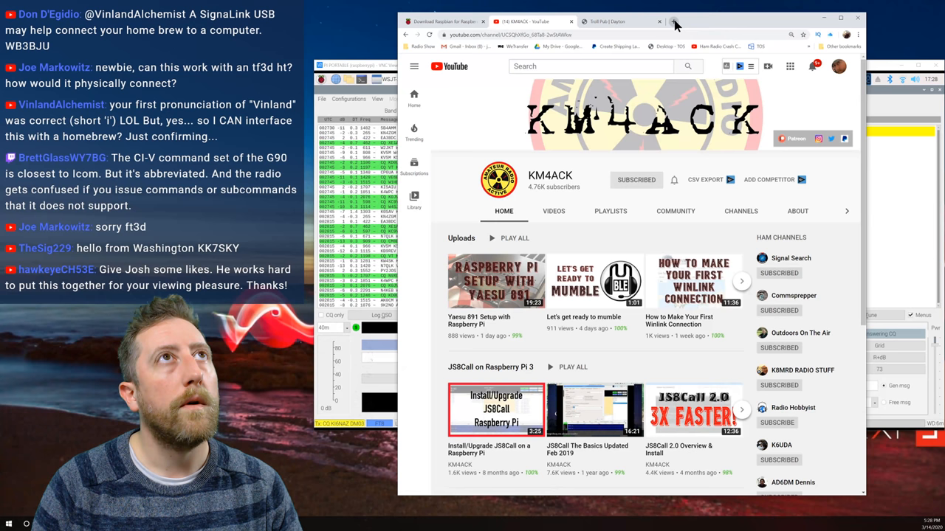
pyautogui.click(671, 20)
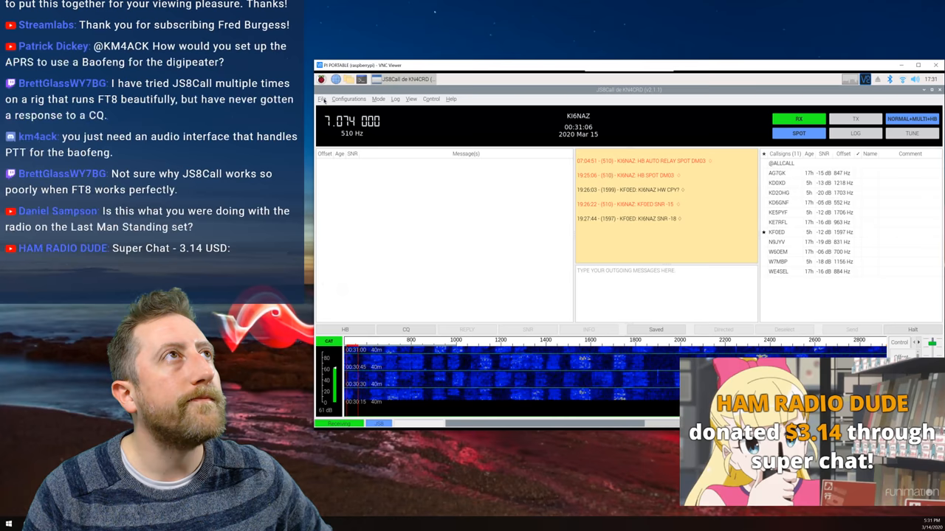
# Open JS8Call's Radio settings and test CAT control of the Icom IC-7300.
pyautogui.click(347, 99)
pyautogui.write('@HRCC')
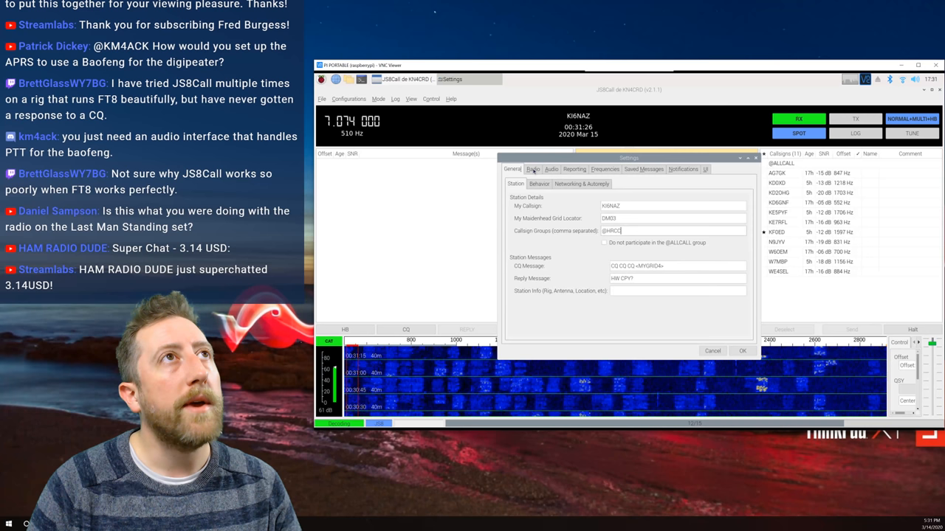
pyautogui.click(531, 169)
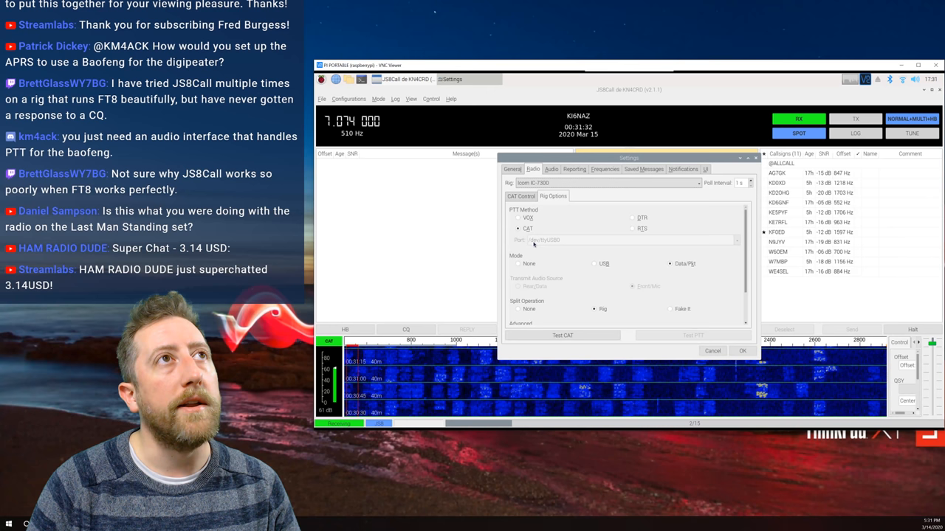
pyautogui.moveTo(550, 240)
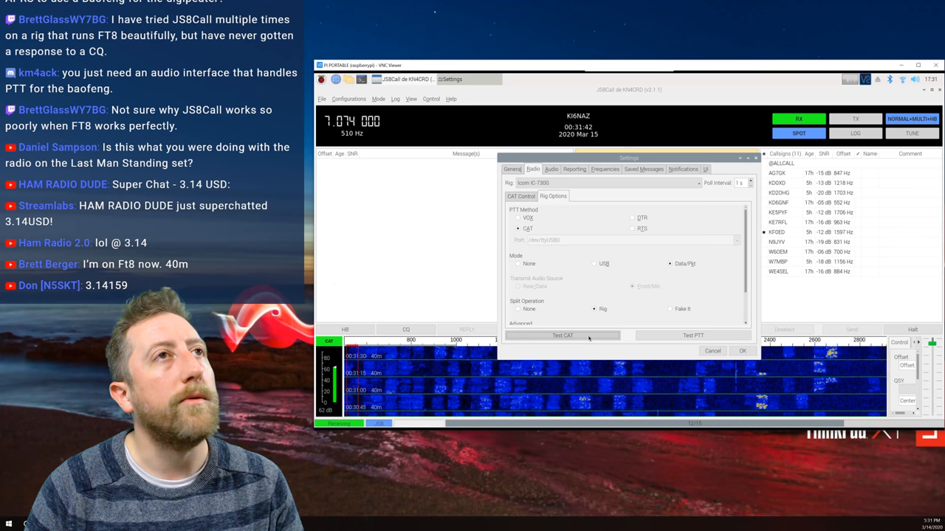
pyautogui.click(692, 335)
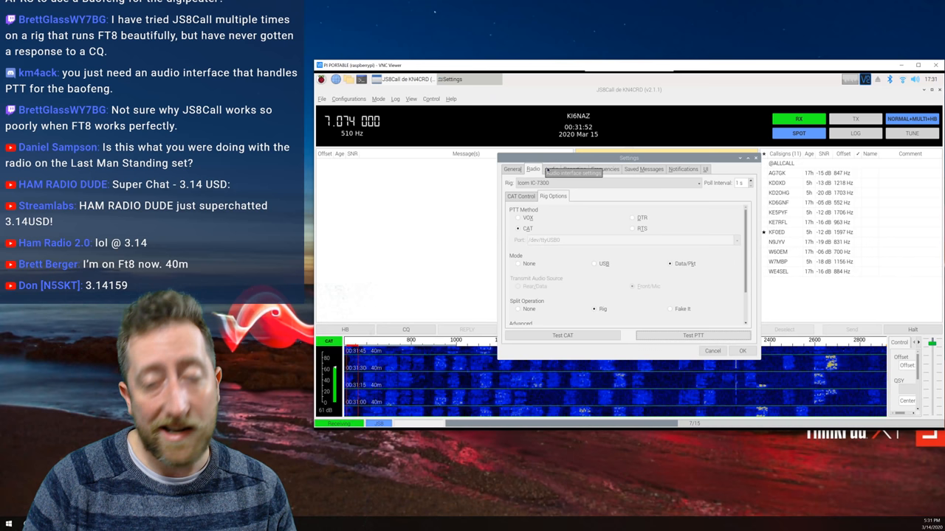
# Set JS8Call's modulation input and output to sysdefault:CARD=CODEC and save.
pyautogui.click(553, 169)
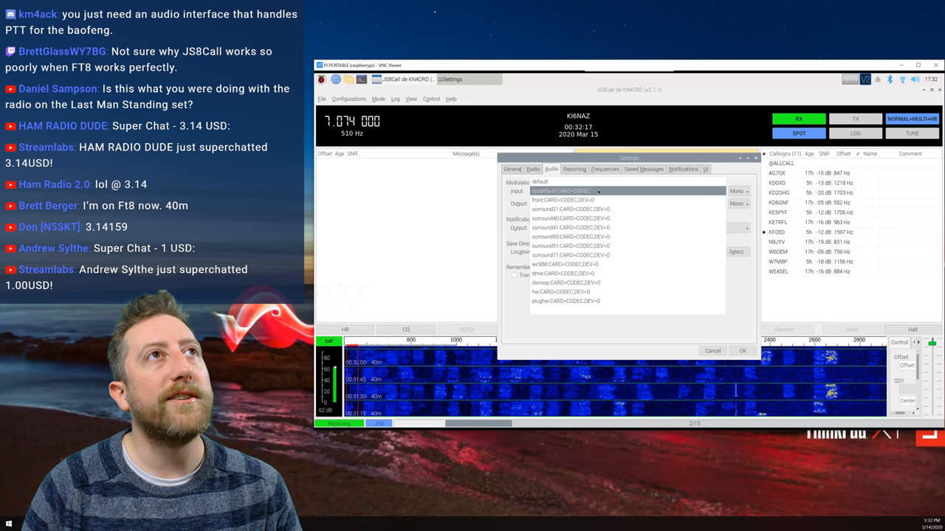
pyautogui.click(598, 191)
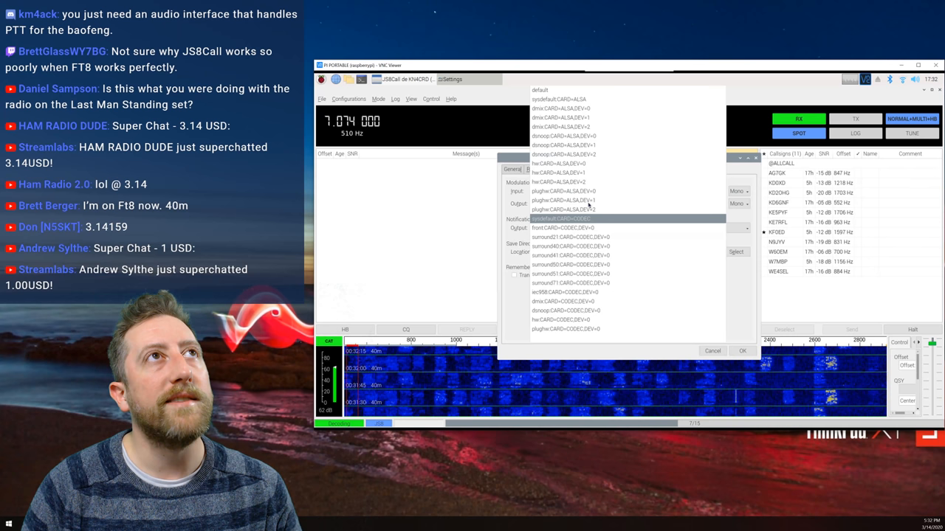
pyautogui.click(561, 218)
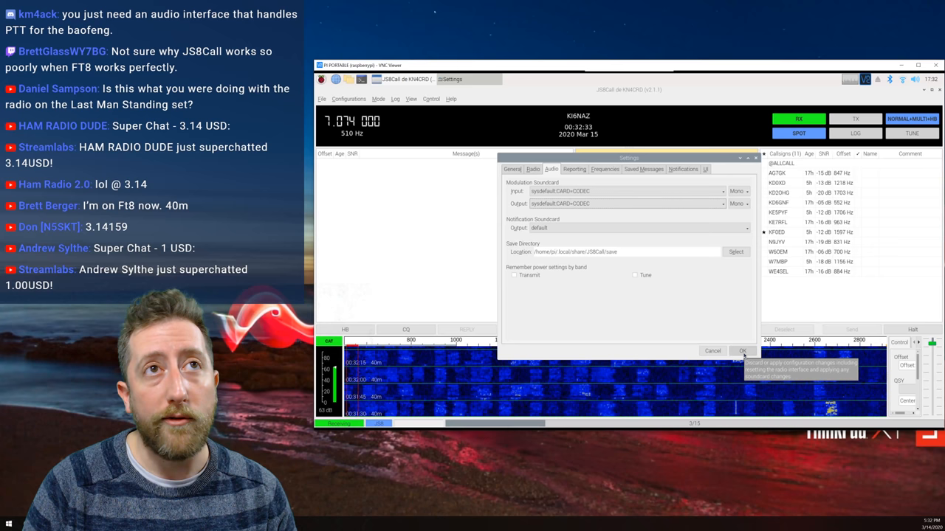
pyautogui.click(742, 350)
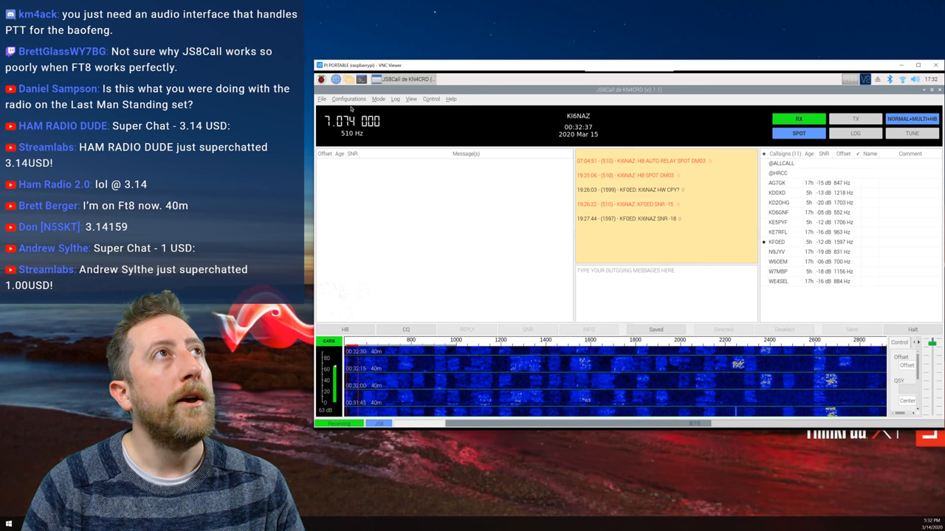
# Change JS8Call's dial frequency to 7.078 MHz and watch heartbeat ACKs arrive.
pyautogui.click(352, 118)
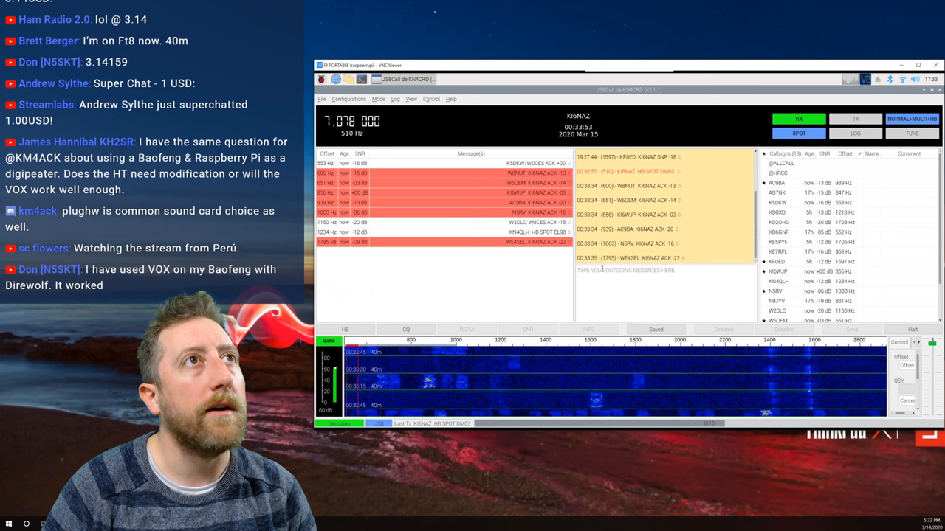
pyautogui.write('@HRCC HI ALL!')
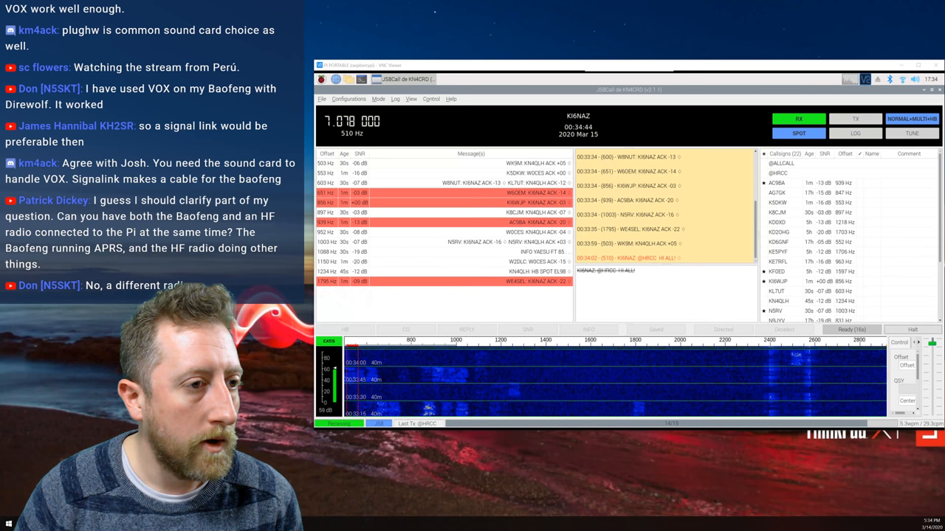
pyautogui.click(860, 118)
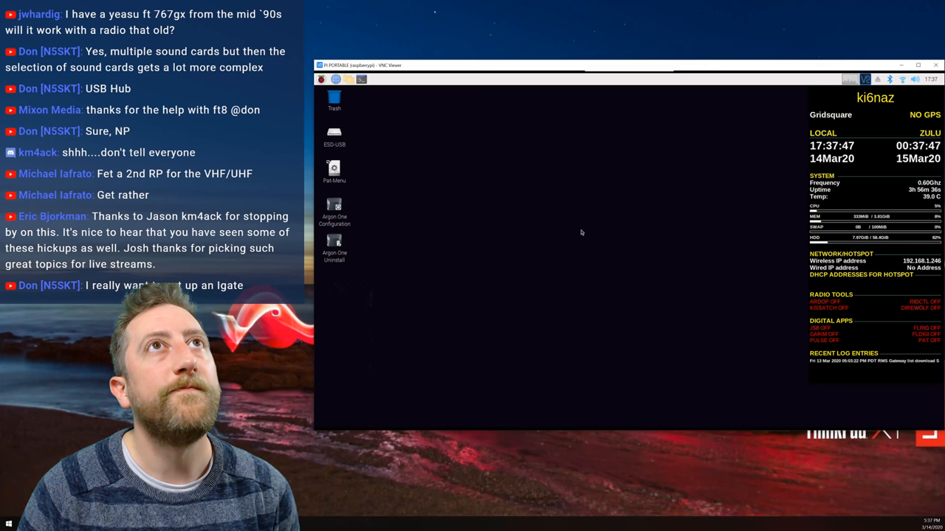
pyautogui.moveTo(321, 82)
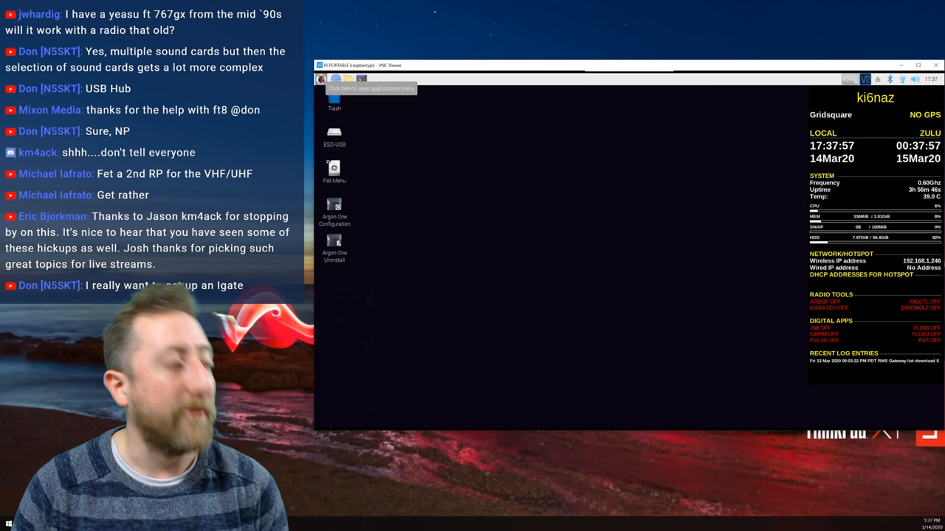
# Launch QSSTV and view operator details KI6NAZ, Cerritos, locator DM03 in Configuration.
pyautogui.click(320, 79)
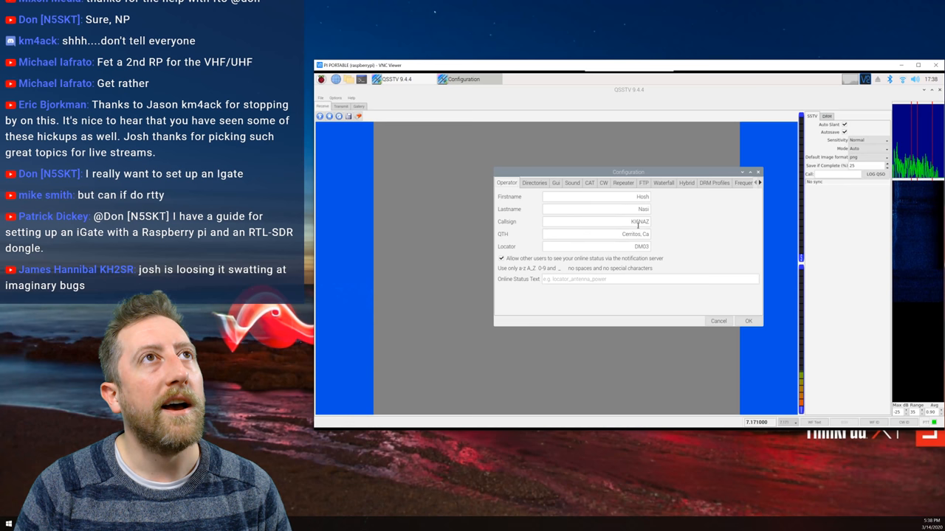
# Show QSSTV's Directories settings and open a new Chromium tab.
pyautogui.click(534, 182)
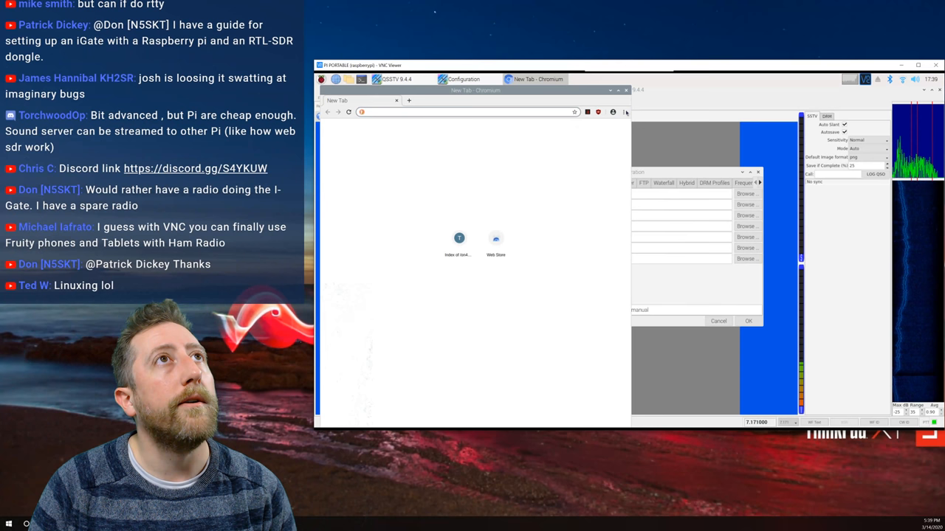
# Browse Chromium to users.telenet.be/on4qz/qsstv/templates/ to list the template files.
pyautogui.click(624, 112)
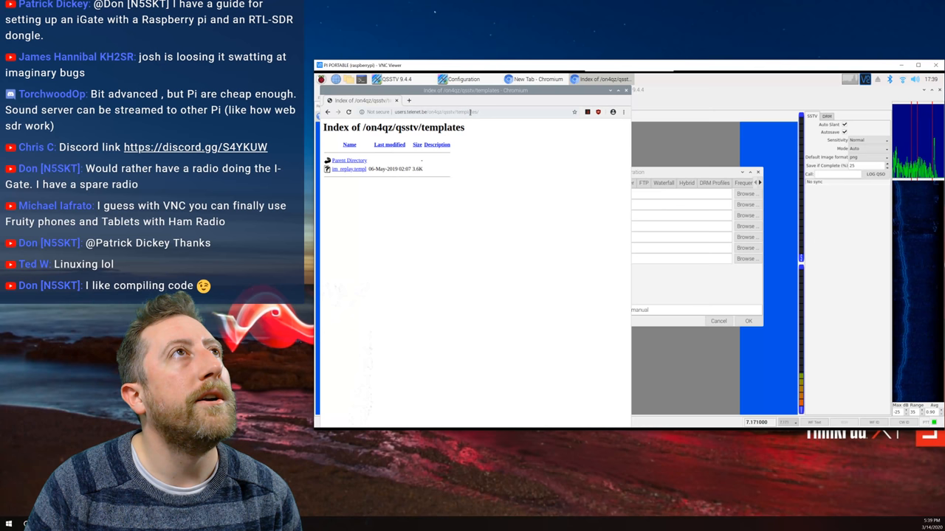
pyautogui.moveTo(348, 175)
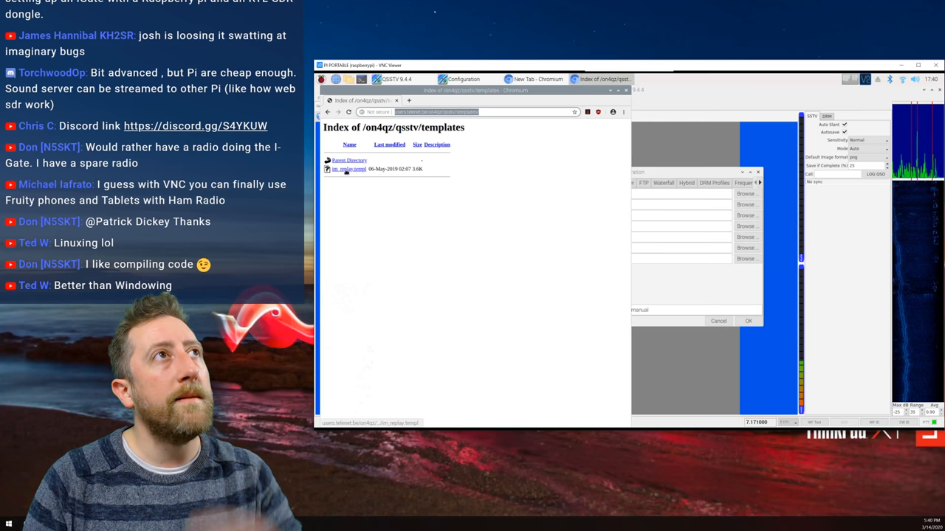
# Download im_replay.templ and return to QSSTV's Directories page showing /home/pi/qsstv/templates/.
pyautogui.click(537, 79)
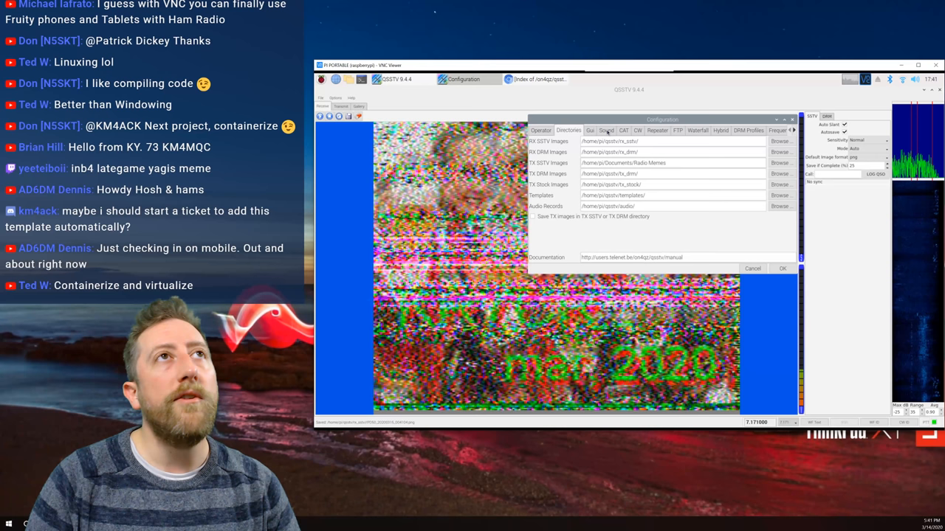
# Check QSSTV's Sound settings: ALSA input and output both use USB Audio CODEC.
pyautogui.click(606, 130)
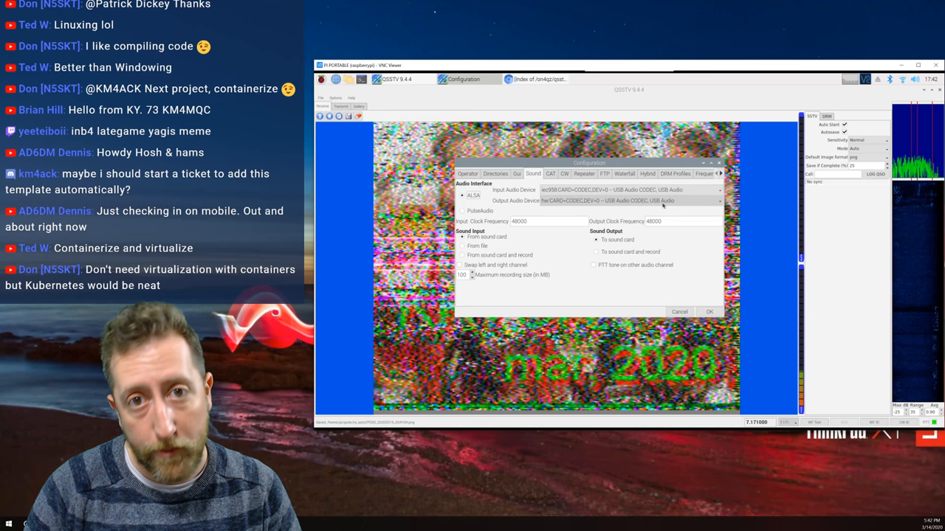
pyautogui.click(550, 174)
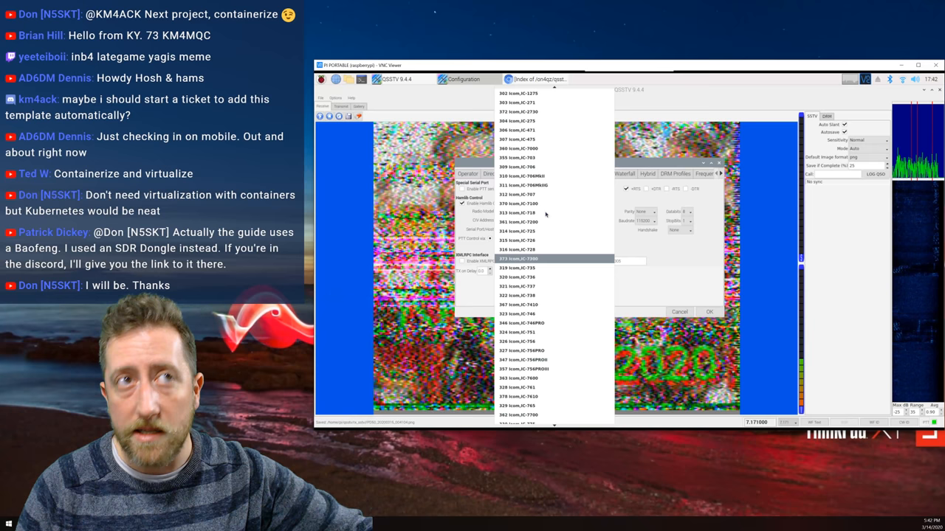
# Select radio model 373 Icom IC-7300 for Hamlib CAT control.
pyautogui.click(518, 258)
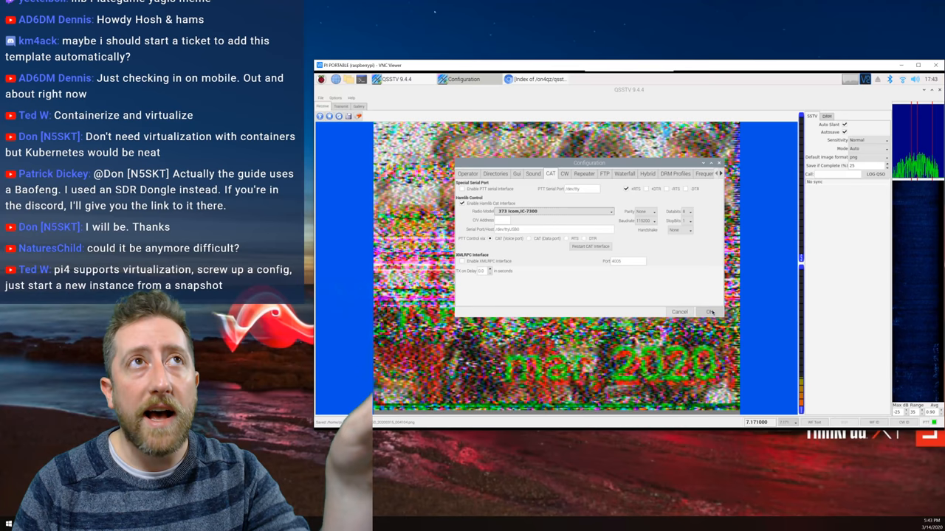
# Close Configuration and open a template with %m, %v, de %m, %r in Template Editor.
pyautogui.click(710, 312)
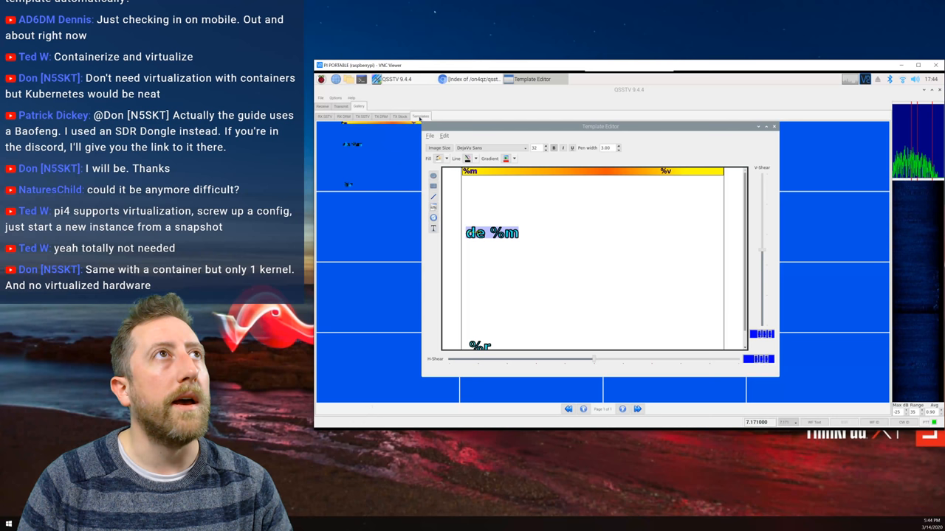
# Enlarge the Template Editor, then close it and discard the unsaved changes.
pyautogui.moveTo(600, 127); pyautogui.dragTo(568, 94)
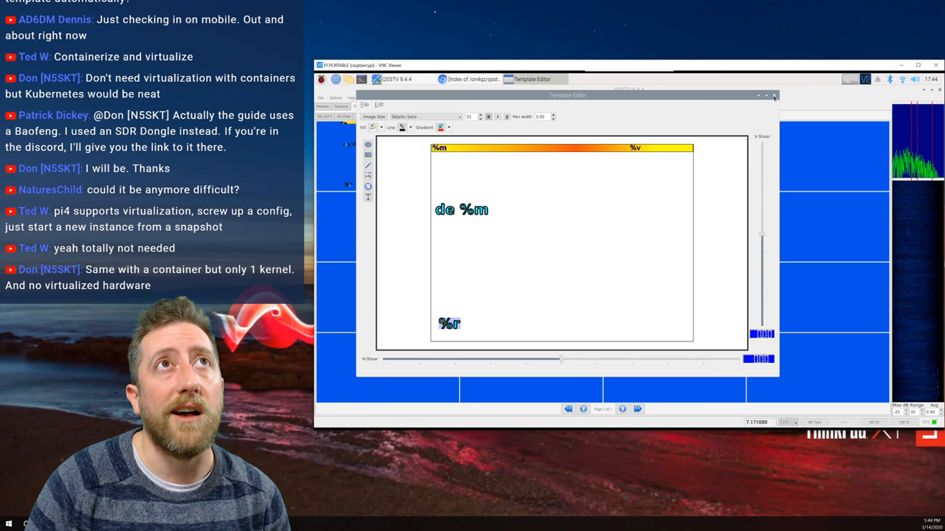
pyautogui.click(775, 95)
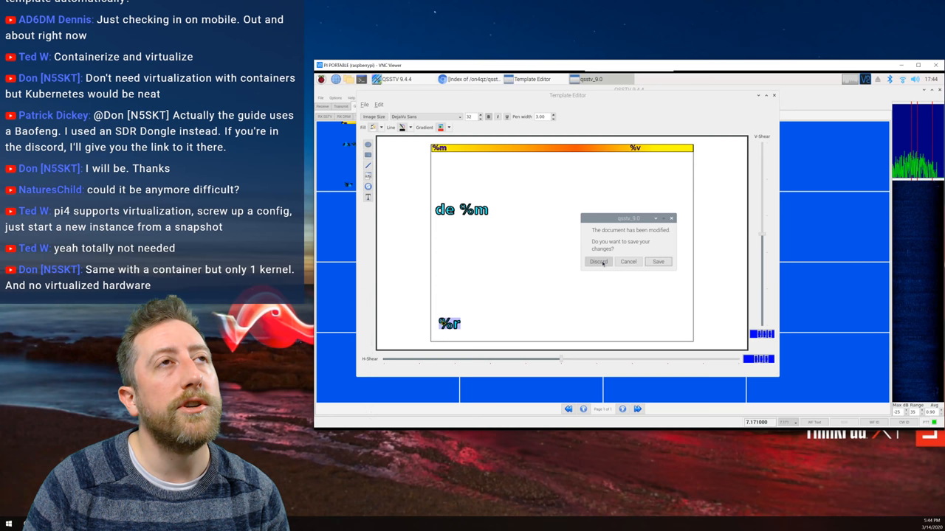
pyautogui.click(598, 261)
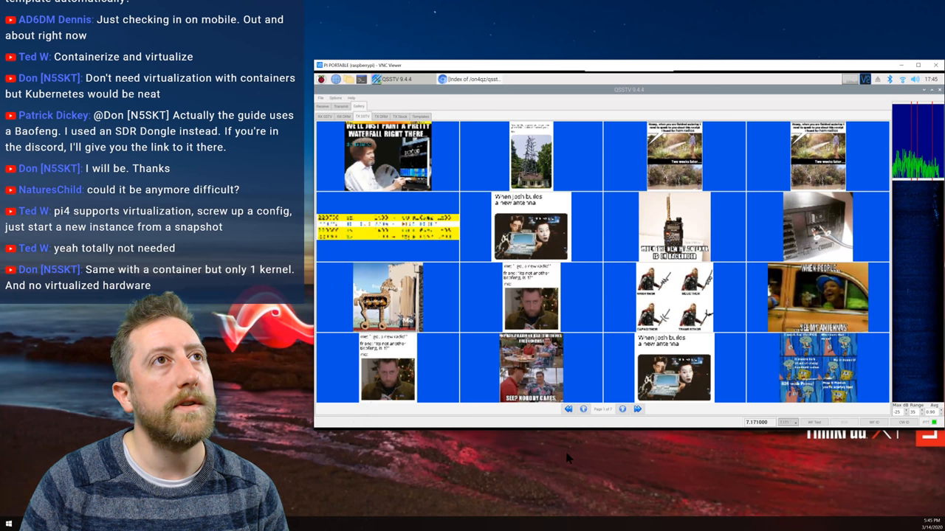
# Show the Gallery's Templates page with Load, Edit and To TX options for a template.
pyautogui.click(642, 410)
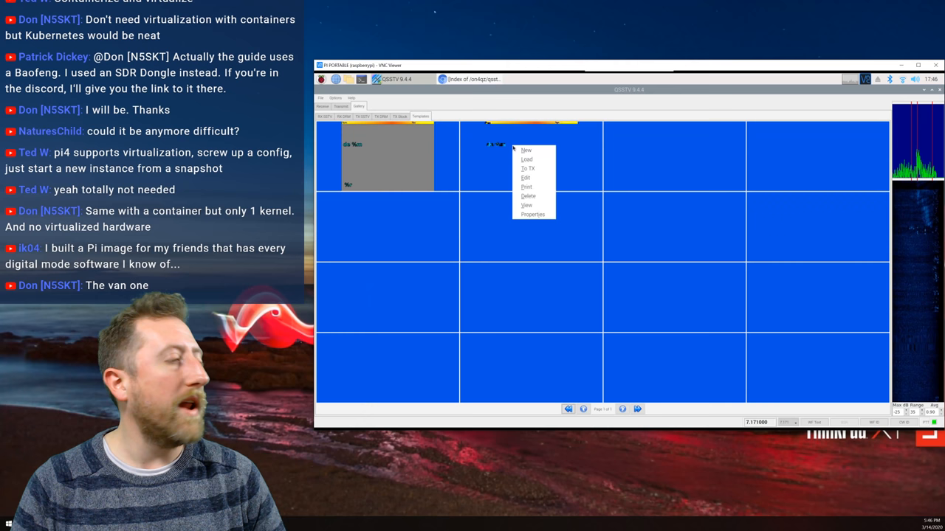
# Add a 'CQ %m' text element to the SSTV template and pick a new font for it.
pyautogui.click(525, 177)
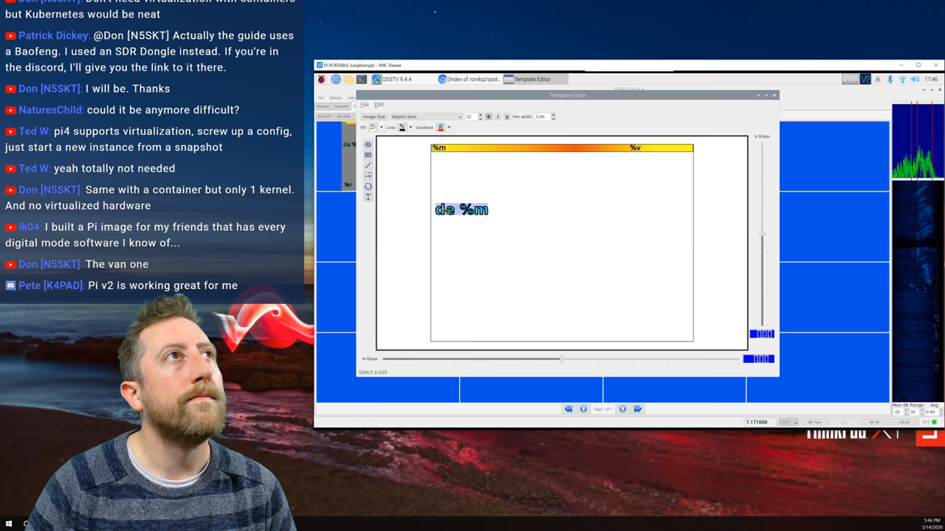
pyautogui.rightClick(458, 208)
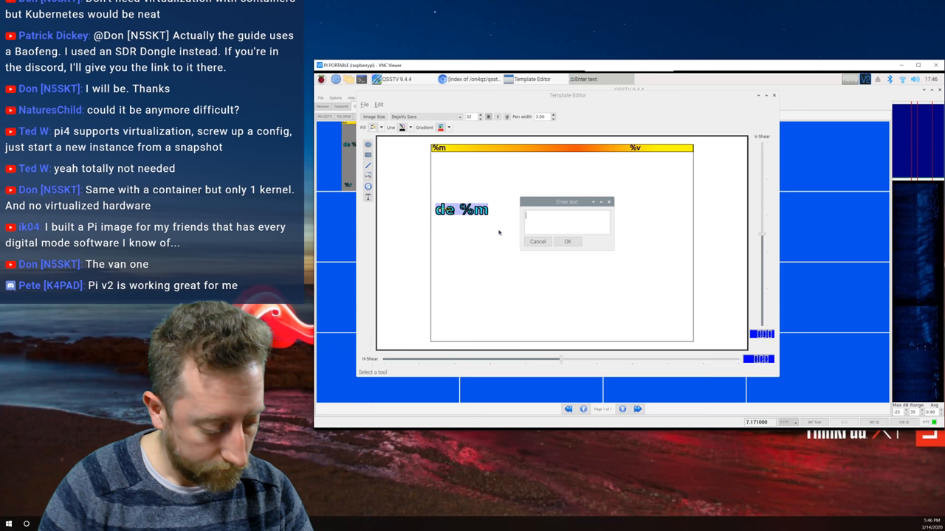
pyautogui.write('CQ %m')
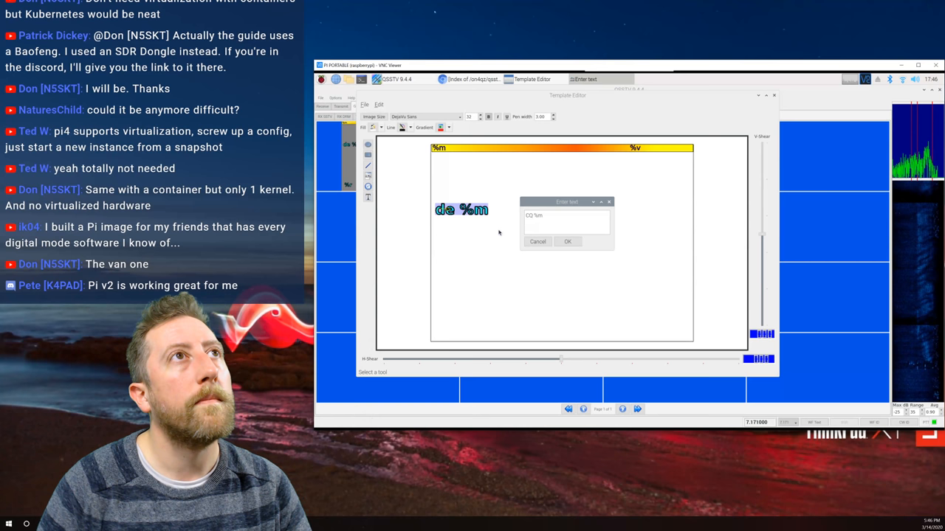
pyautogui.click(567, 242)
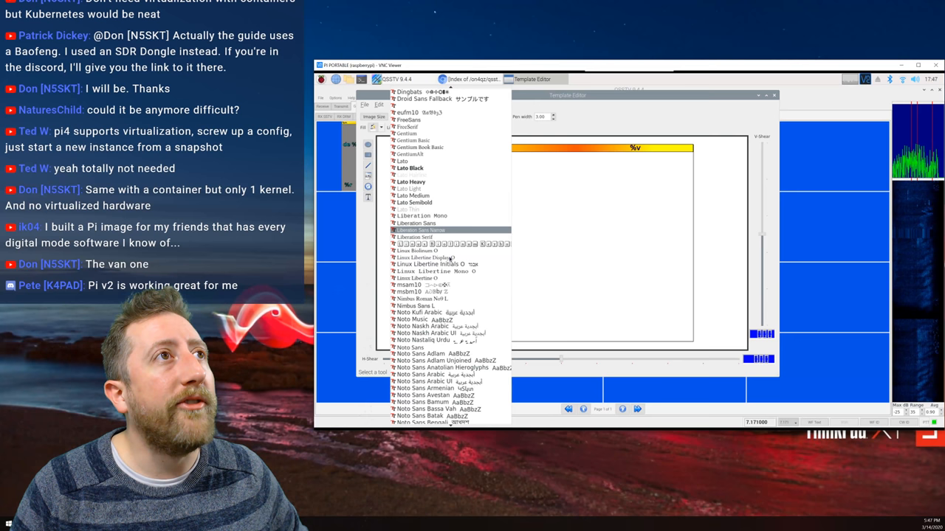
pyautogui.scroll(-3)
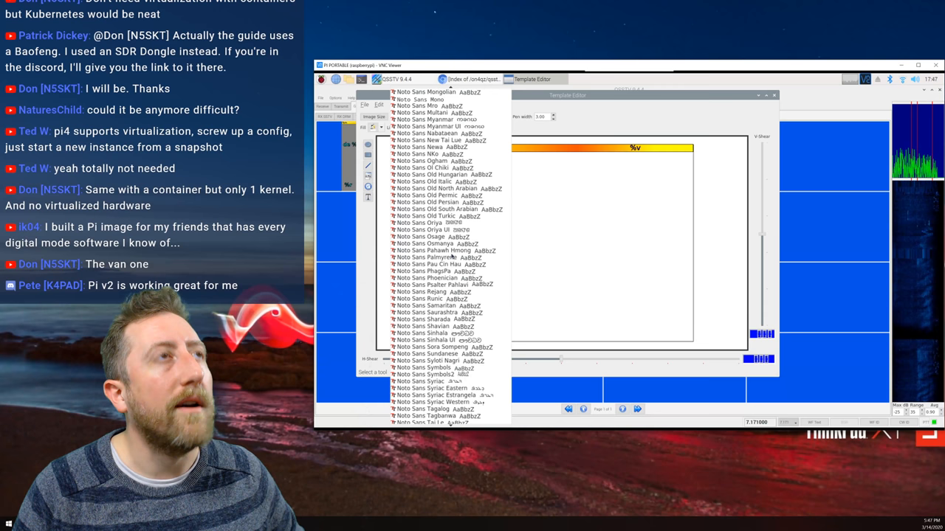
pyautogui.click(426, 116)
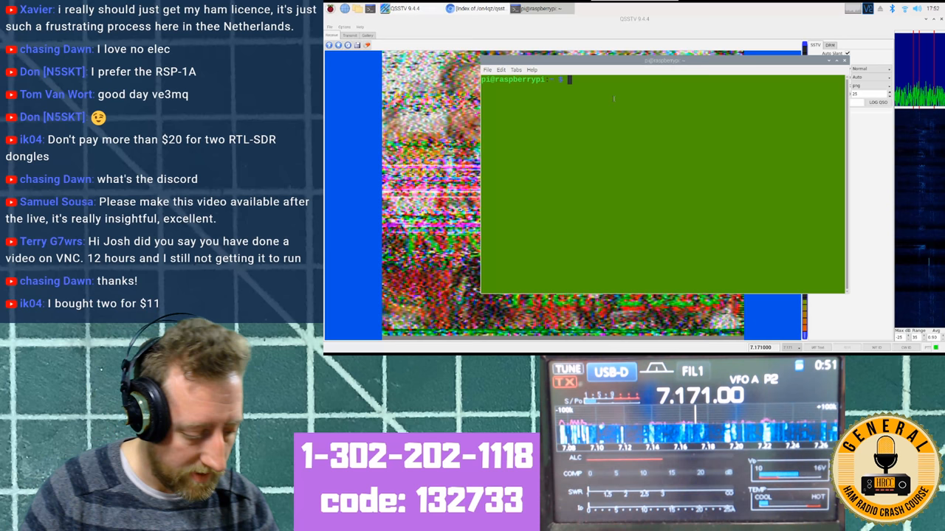
# Enter 'sudo raspi-co' in the terminal to begin launching raspi-config.
pyautogui.write('sudo raspi-co')
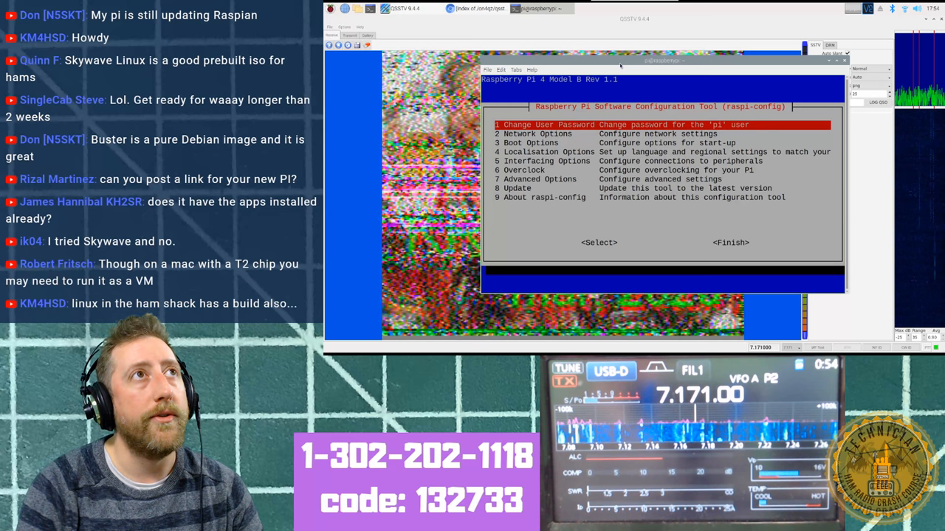
# Move down the raspi-config menu to the Interfacing Options list.
pyautogui.press('Down')
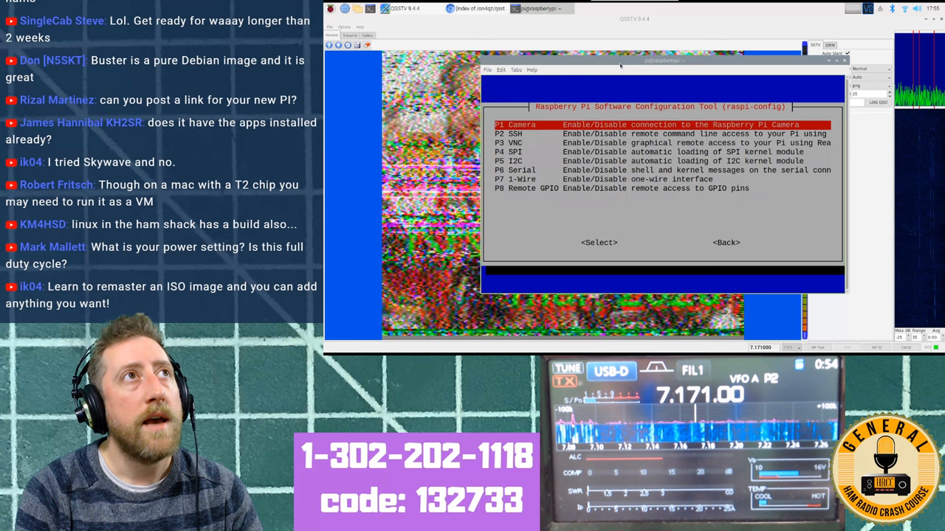
pyautogui.press('Down')
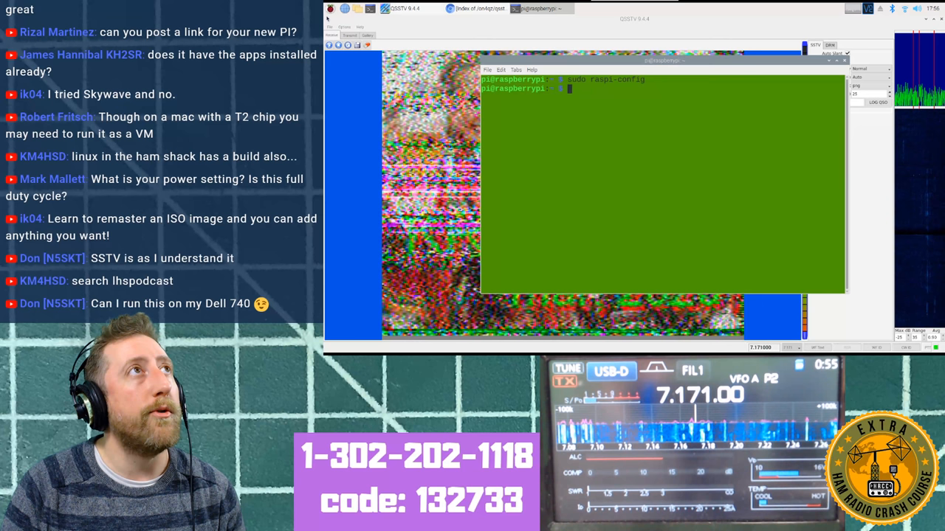
# Bring up the terminal and the Screen Layout Editor showing HDMI-1 on the Pi desktop.
pyautogui.click(332, 12)
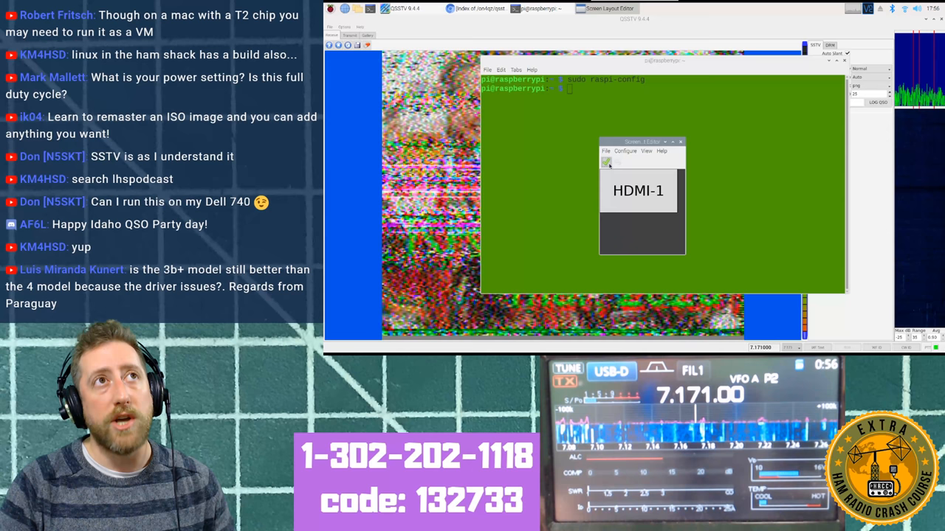
pyautogui.click(680, 141)
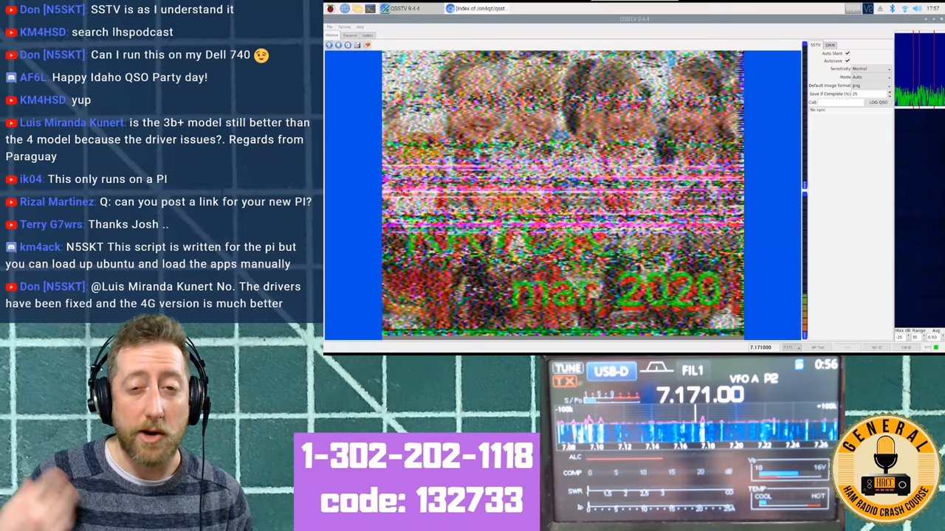
# Scroll down in QSSTV to view the received 'mar 2020' picture.
pyautogui.scroll(-3)
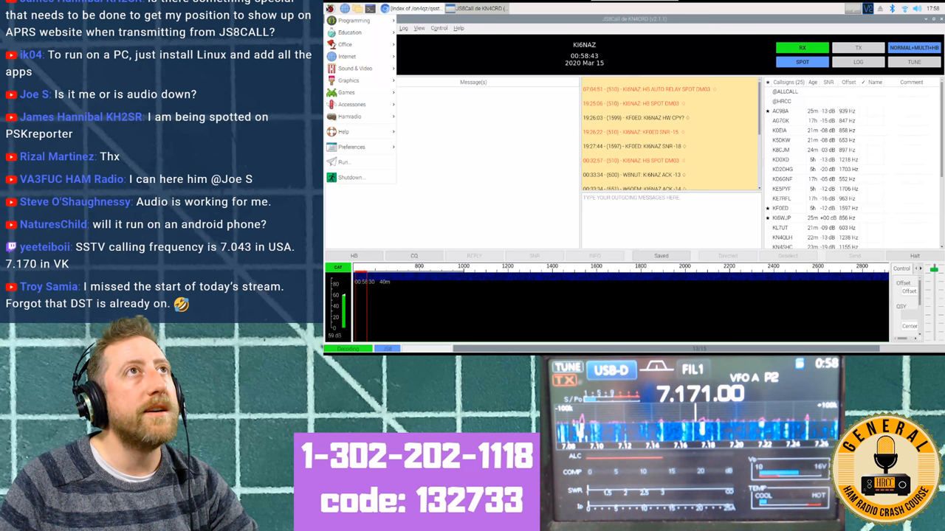
# Launch the M0IAX JS8CALL Utilities window over JS8Call.
pyautogui.click(351, 116)
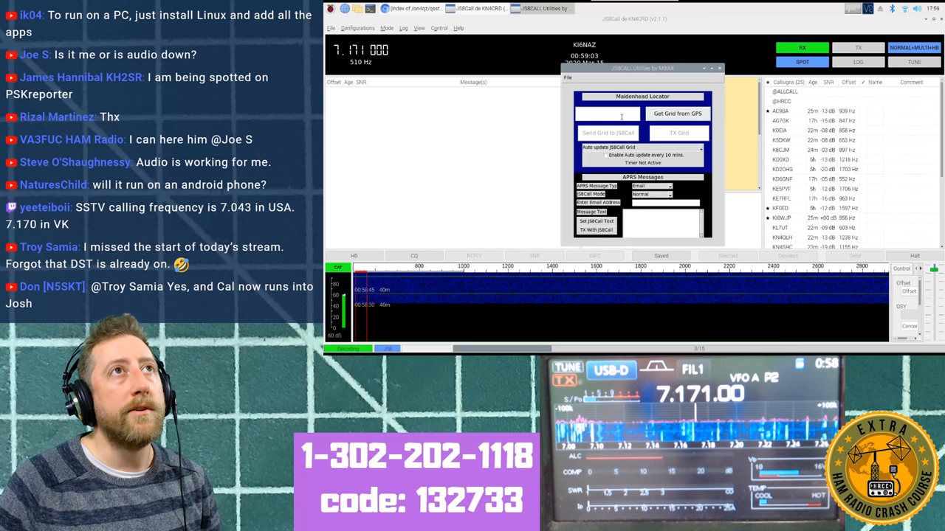
pyautogui.click(676, 113)
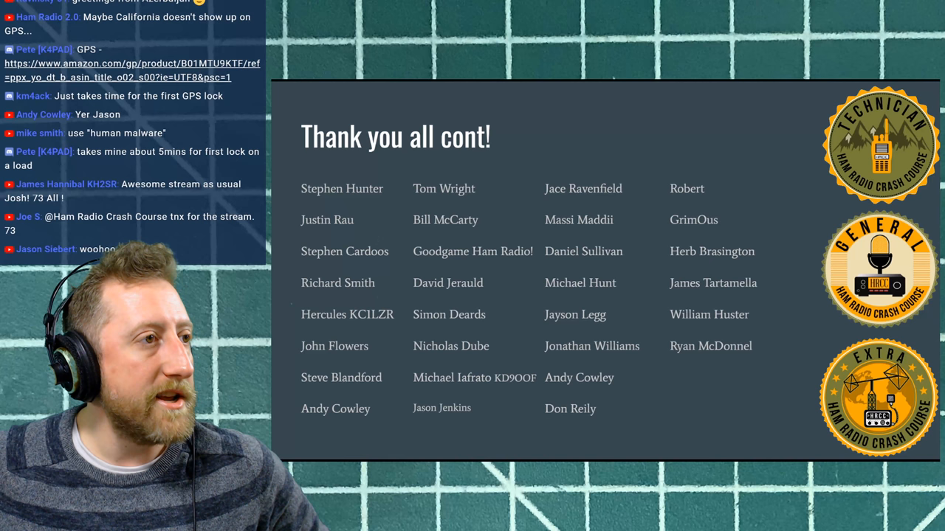
# Scroll through the 'Thank you all cont!' patron credits slide.
pyautogui.scroll(-3)
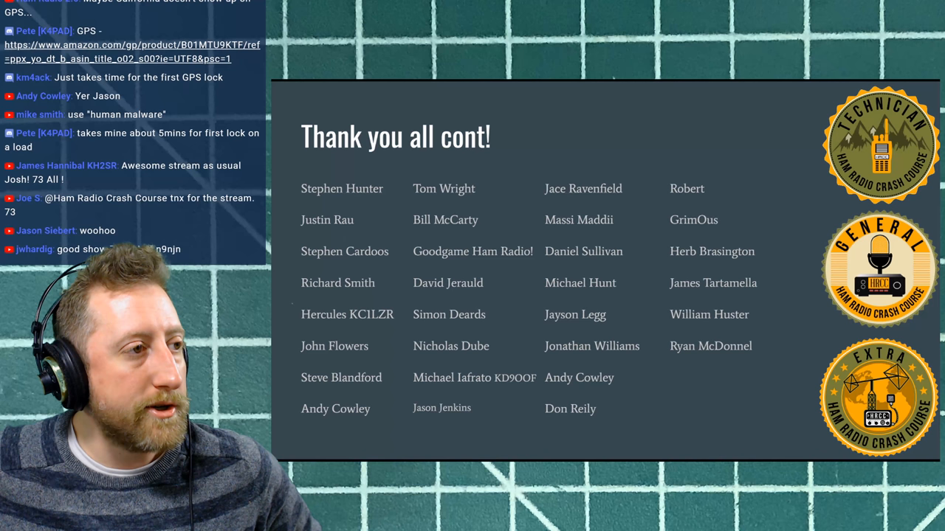